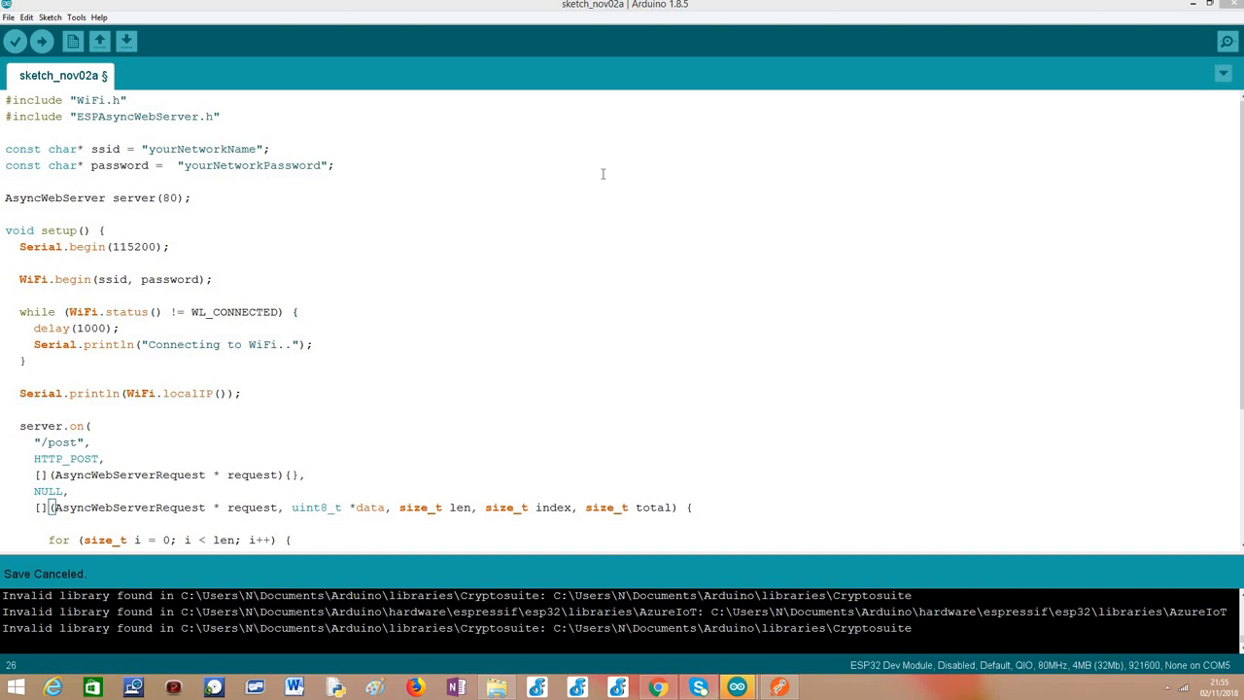
mouse_move(97, 140)
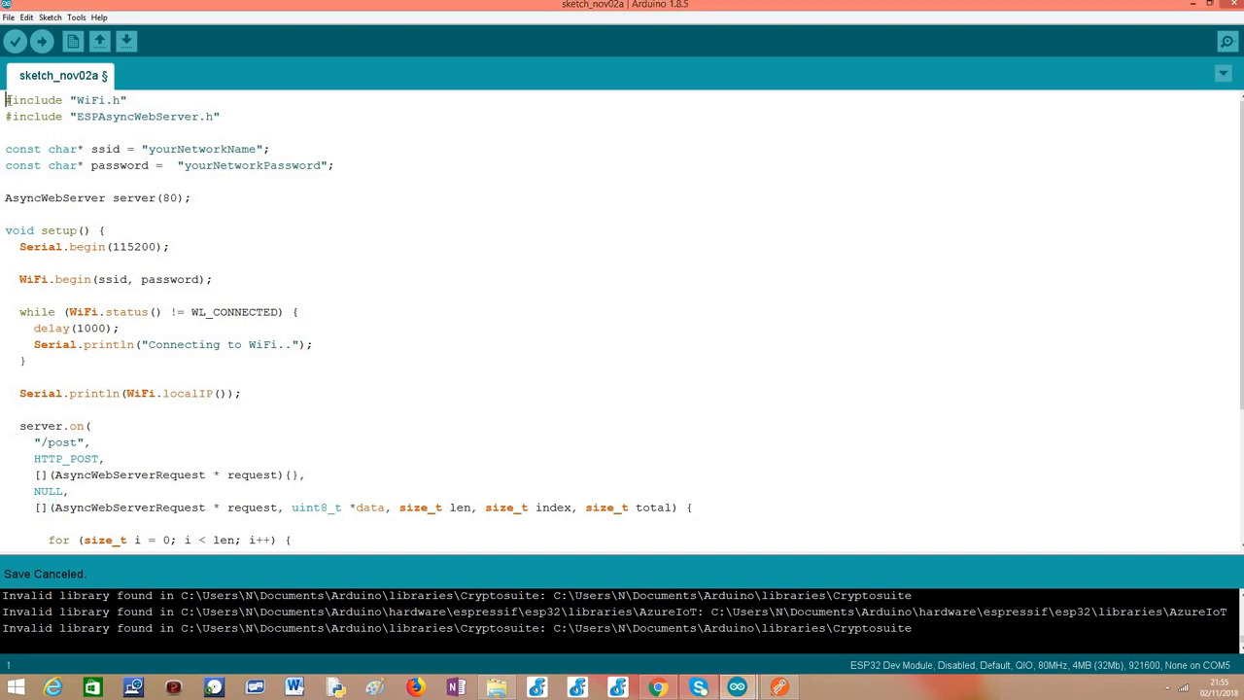
Step: Highlight the Wi-Fi network name and password lines in the sketch, then move down to the server.on block
left_click_drag(6, 101, 222, 116)
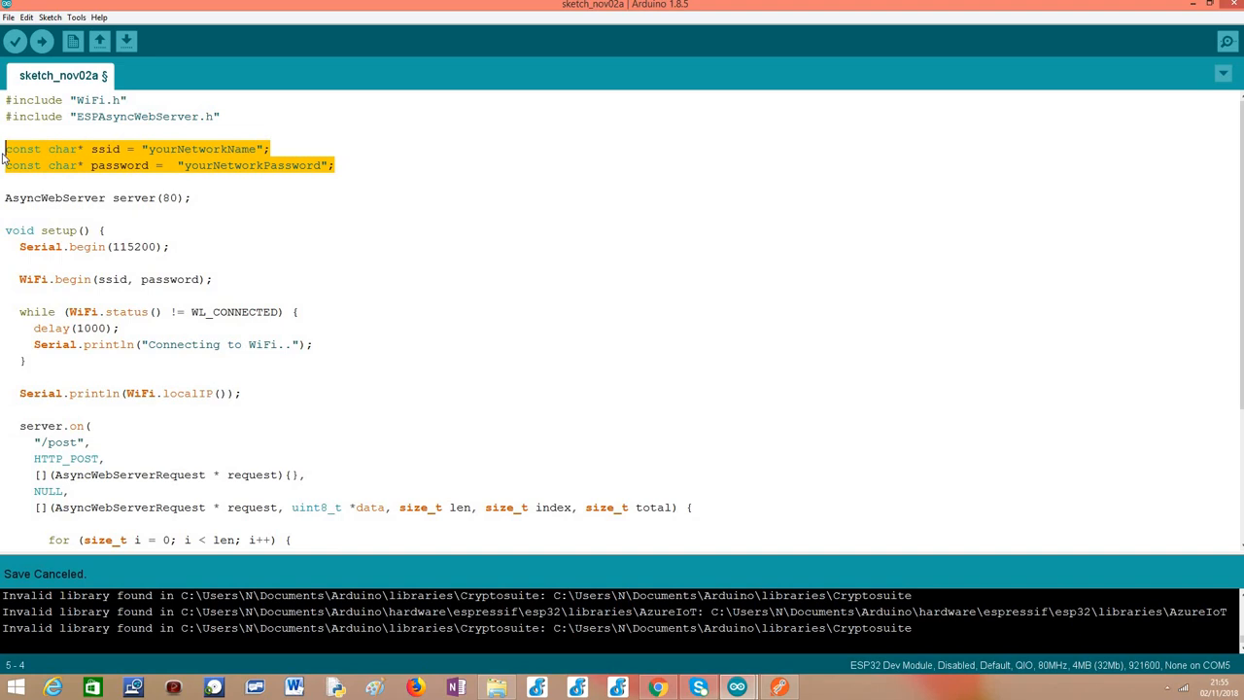
left_click(4, 198)
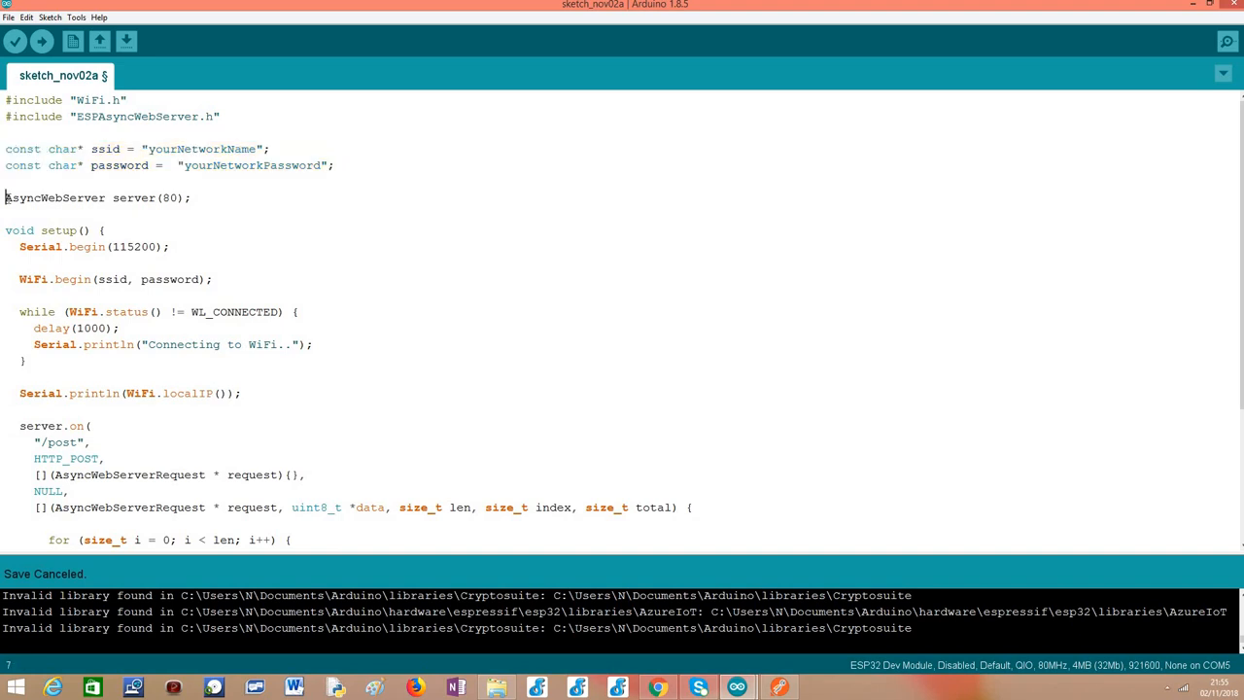
double_click(54, 199)
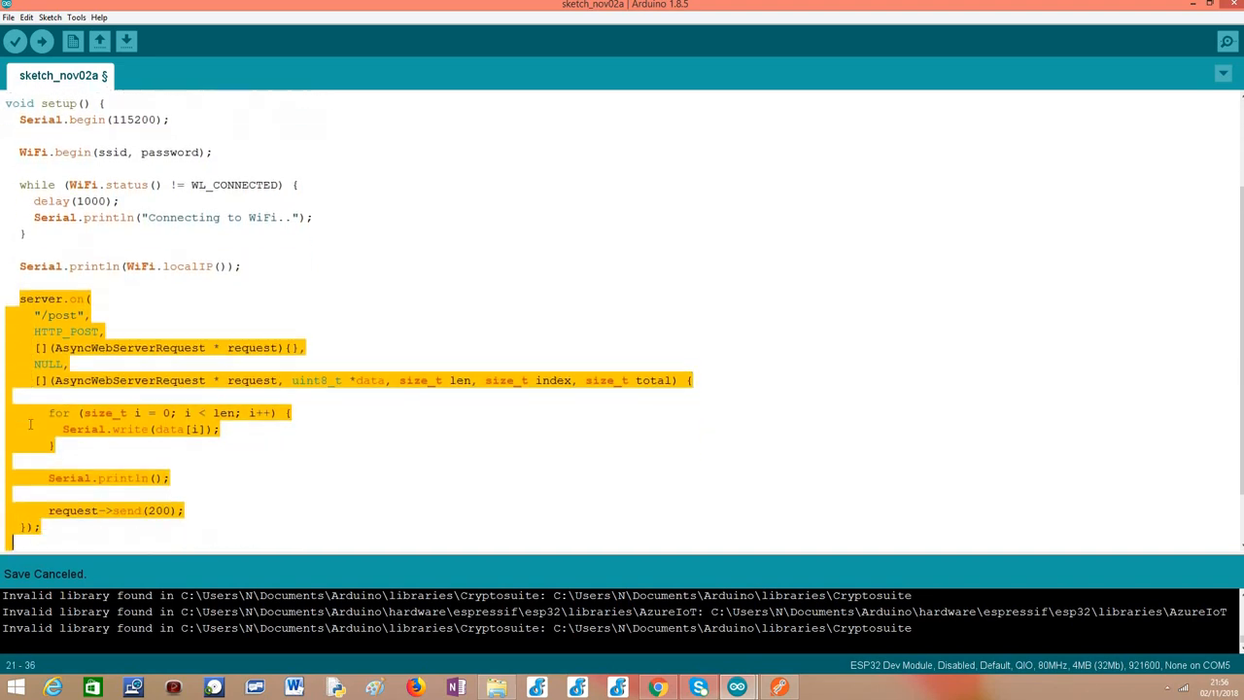
scroll("down", 3)
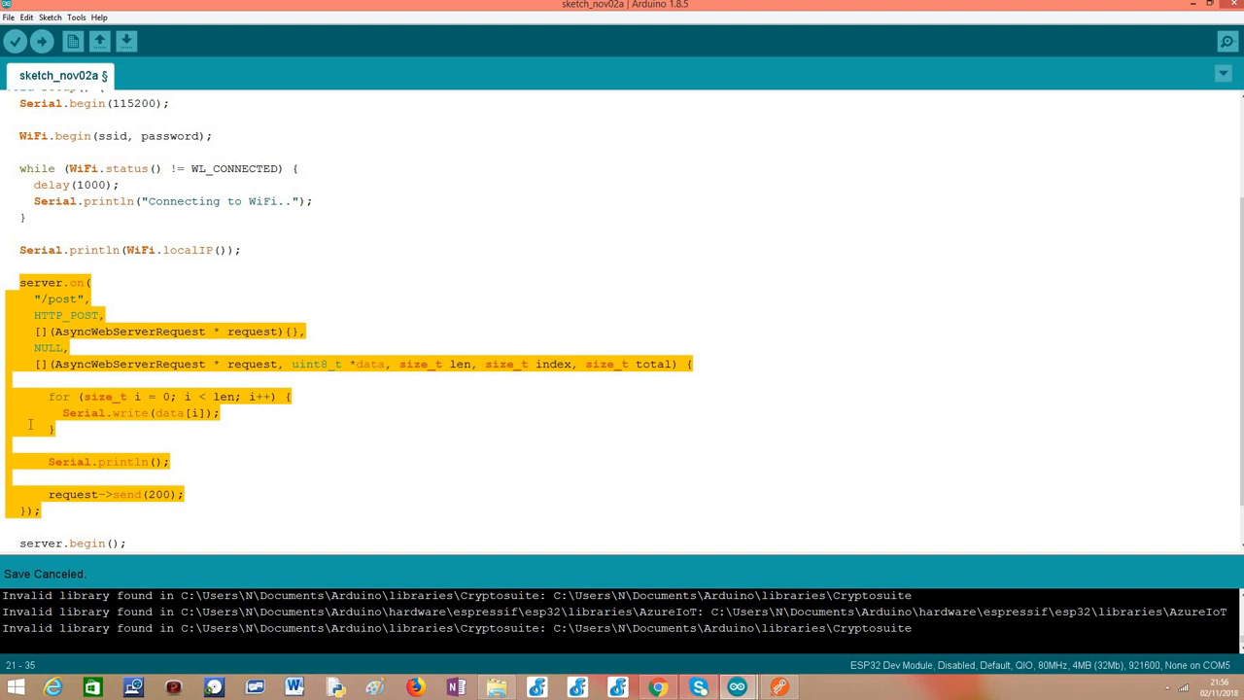
left_click(74, 300)
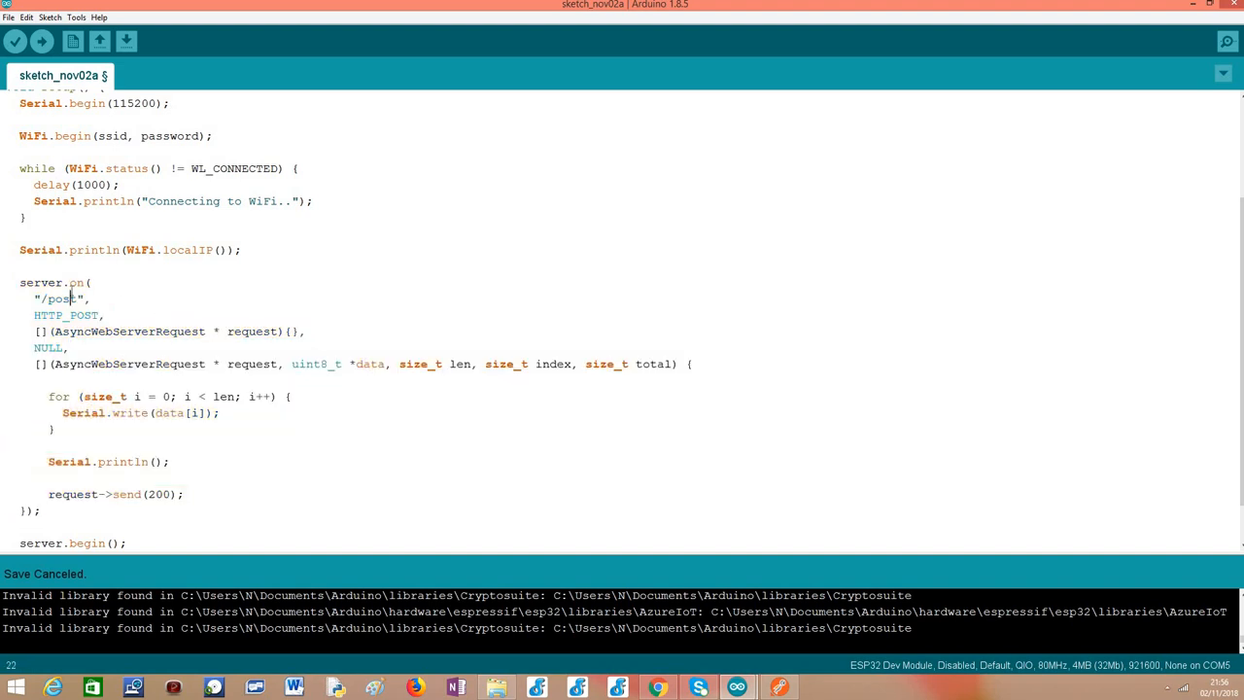
Step: Highlight the server.on method name, its route arguments and the AsyncWebServerRequest type
double_click(78, 282)
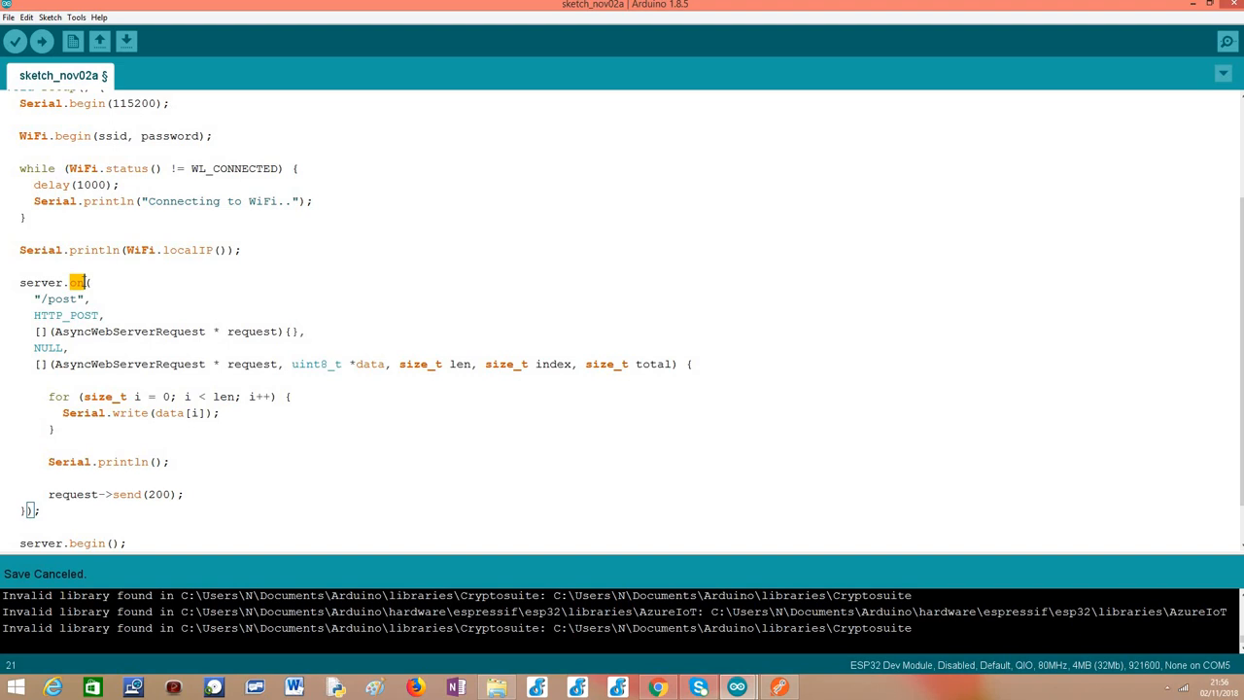
left_click(78, 282)
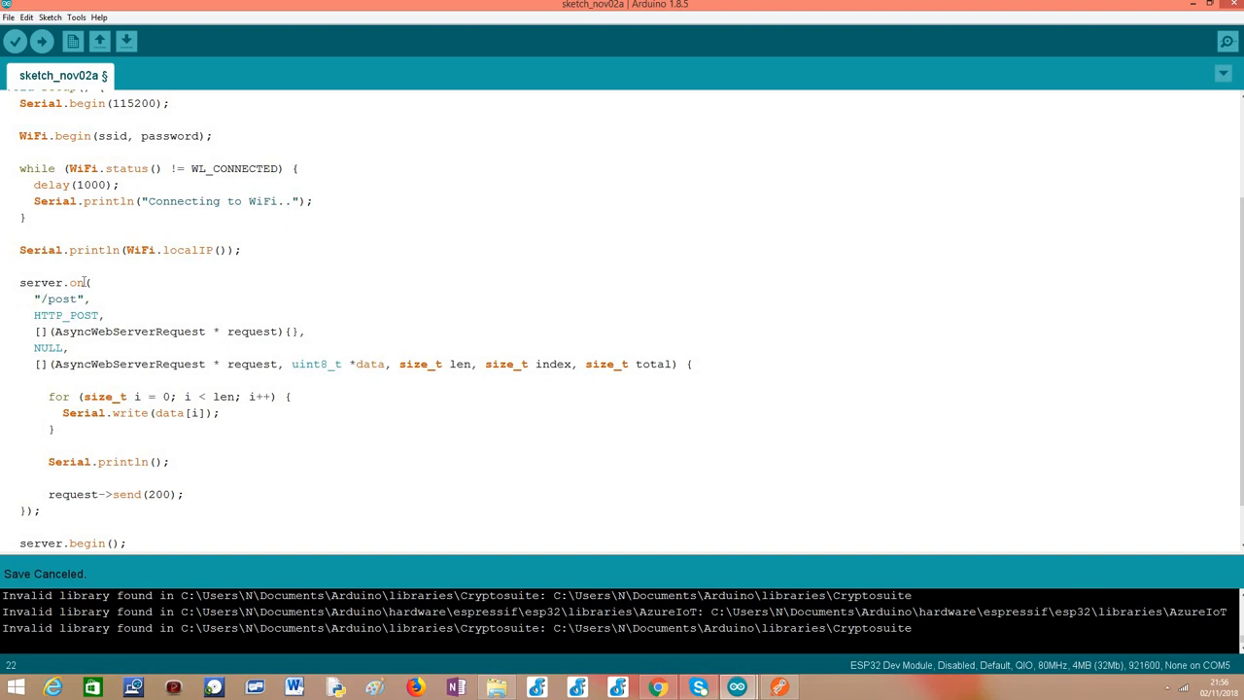
double_click(60, 299)
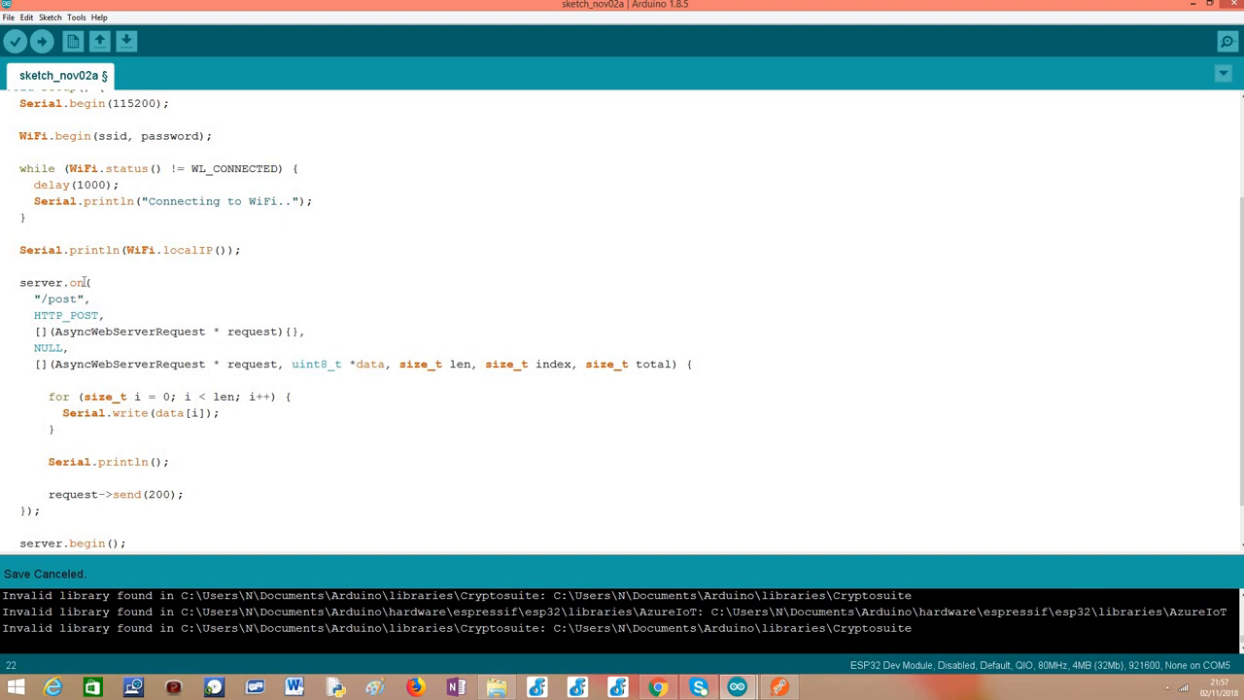
left_click(57, 315)
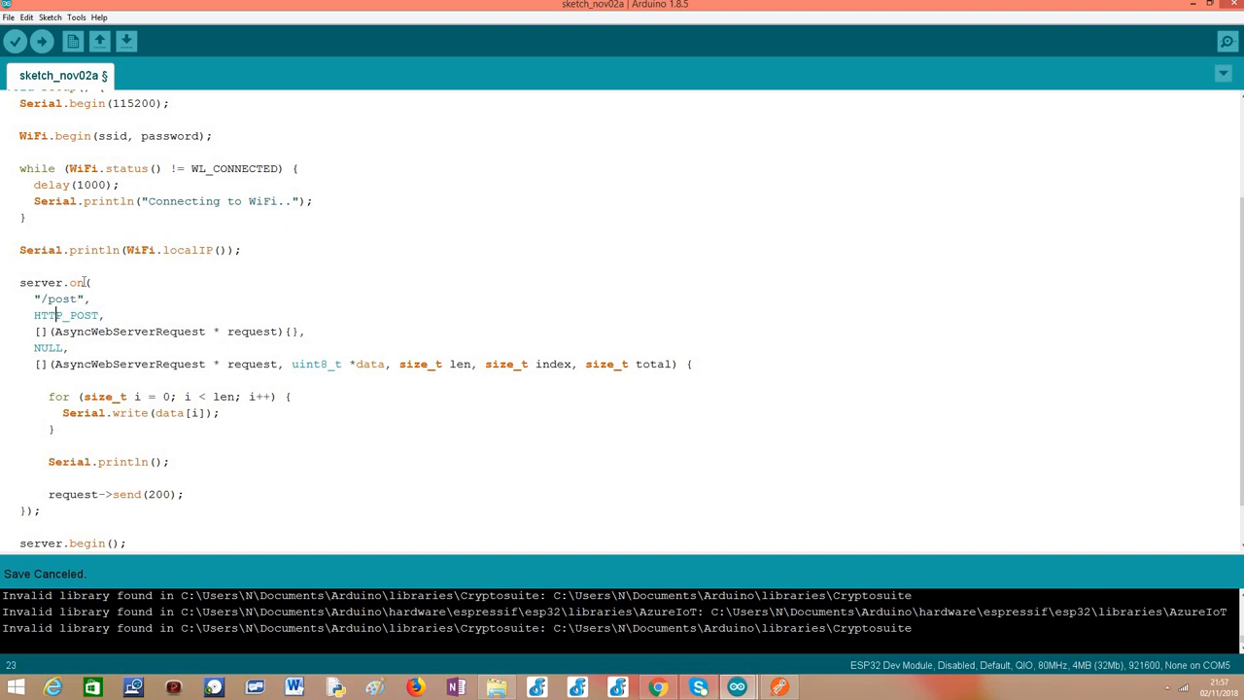
double_click(47, 315)
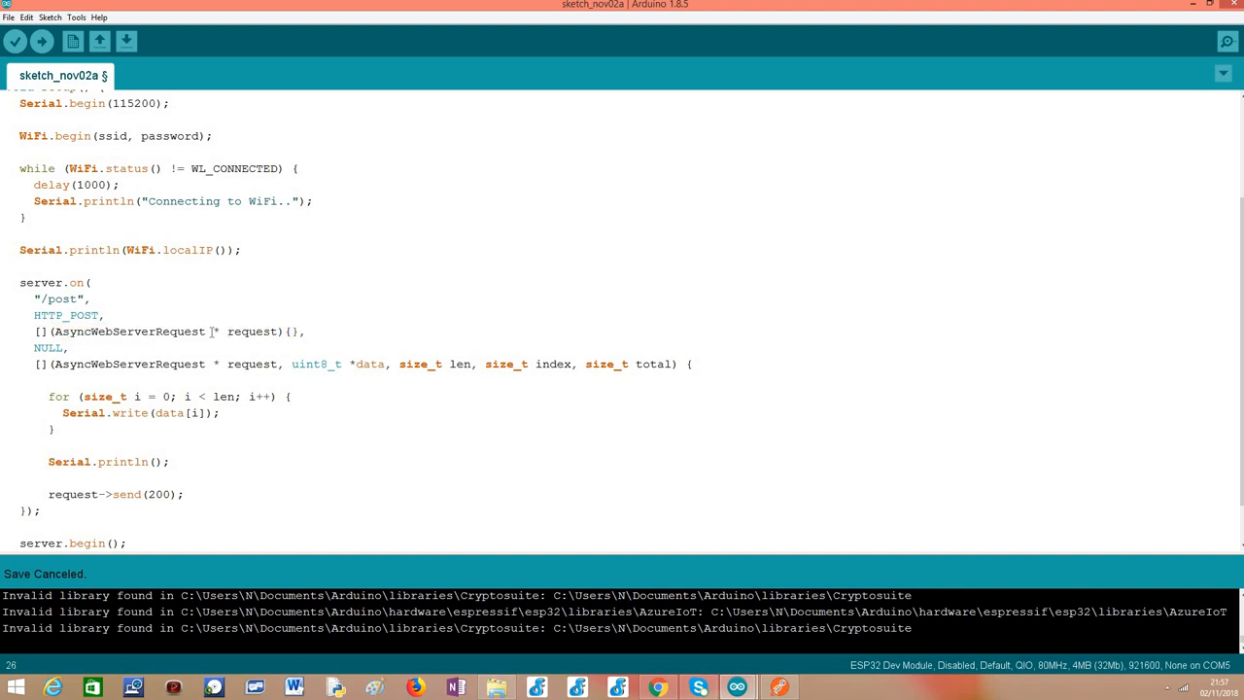
double_click(133, 330)
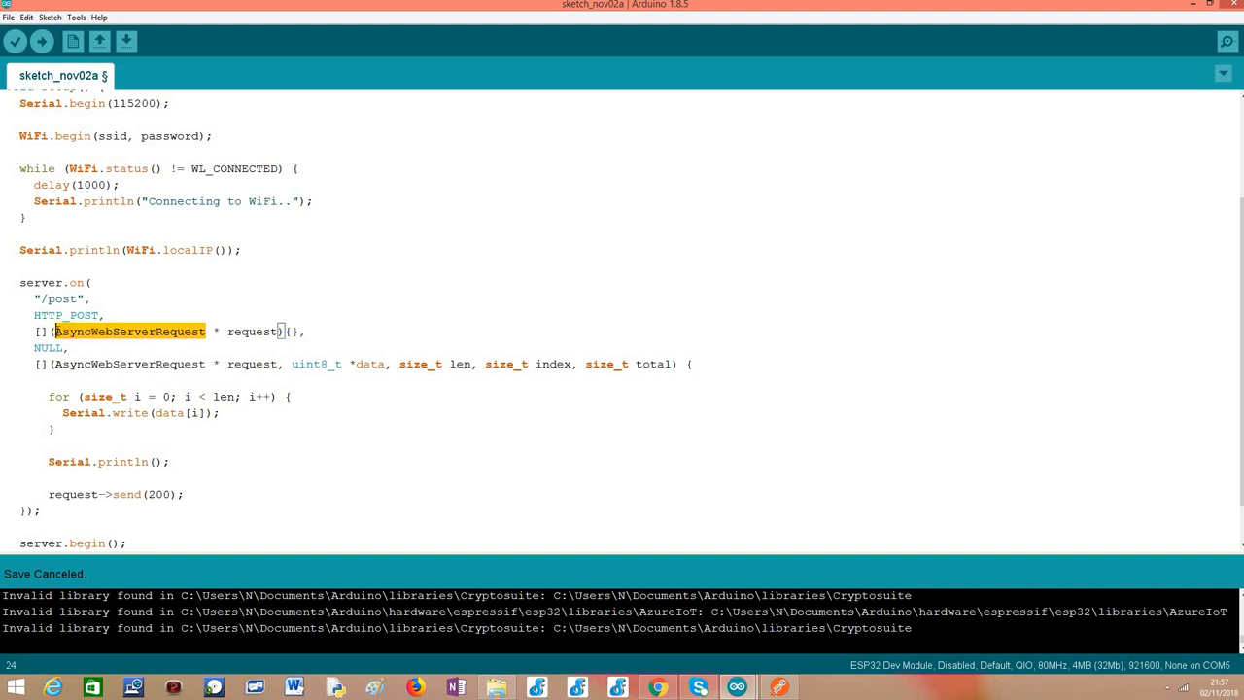
left_click(241, 330)
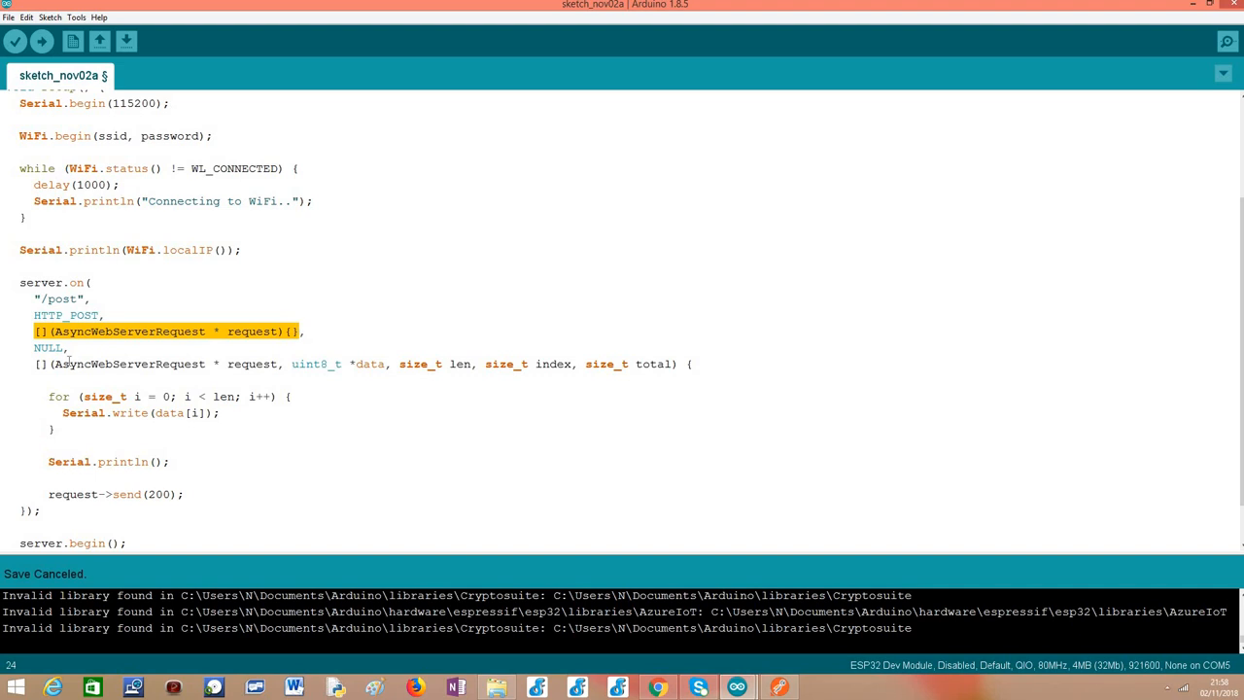
Step: Highlight the whole body-handling callback and its opening lines
left_click_drag(39, 330, 198, 502)
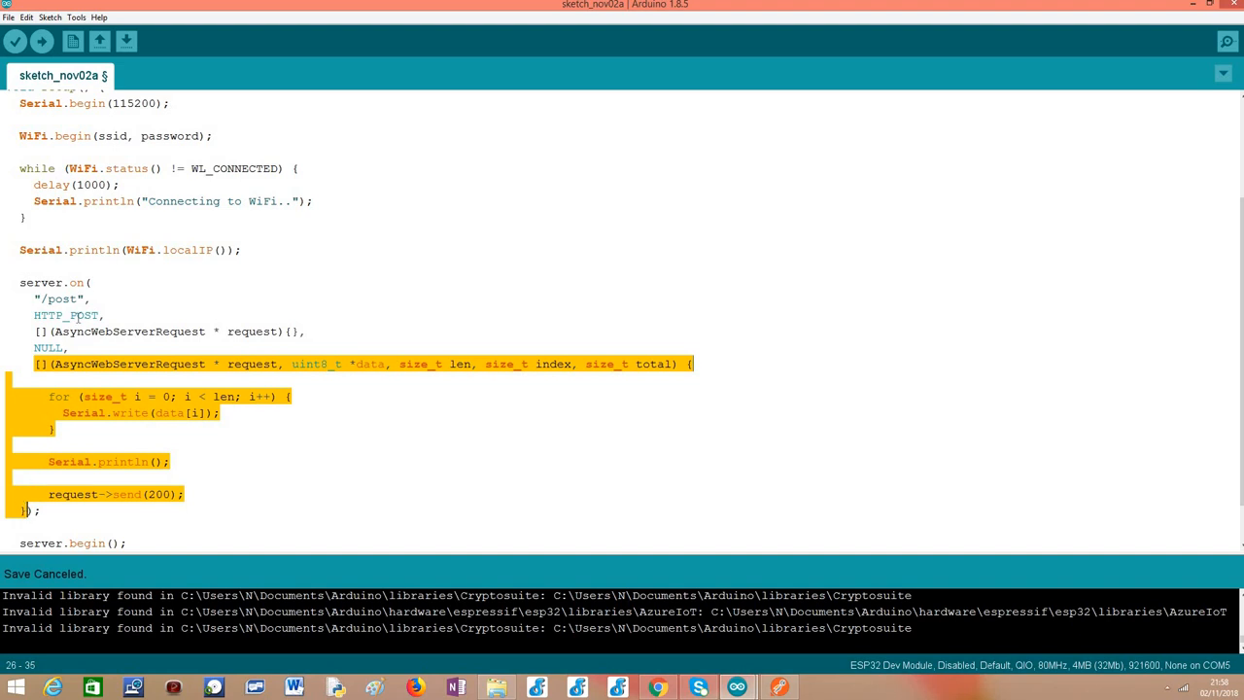
left_click(35, 330)
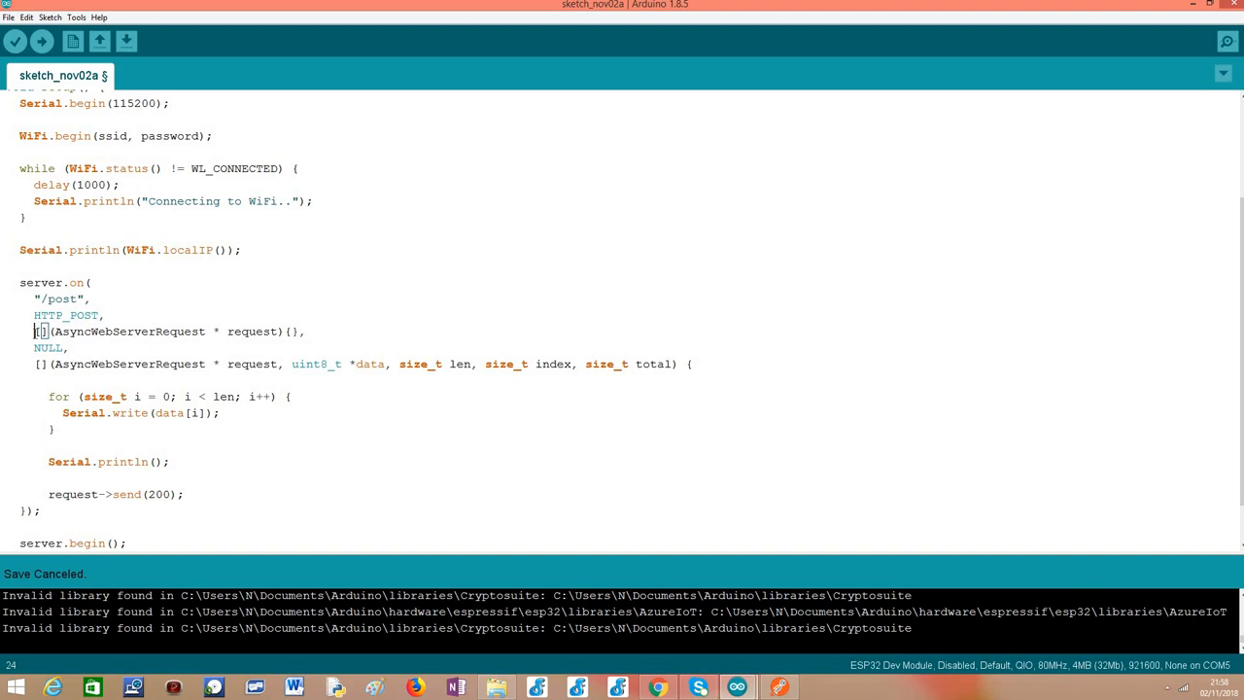
mouse_move(212, 319)
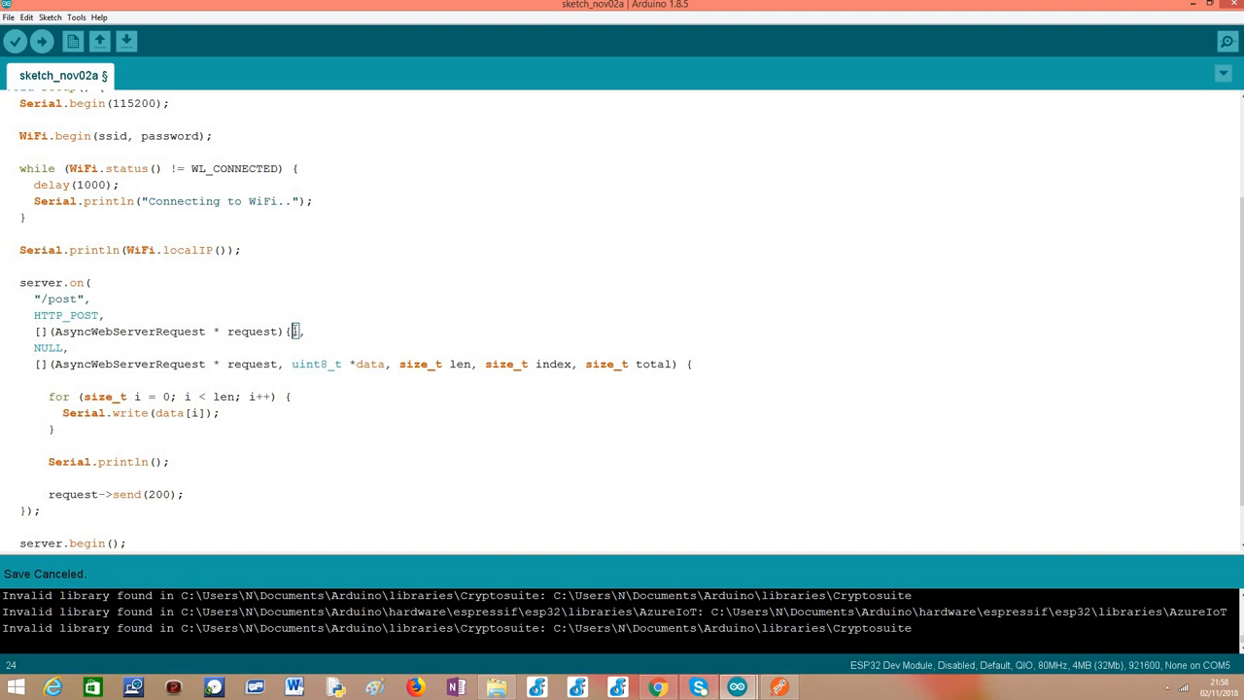
left_click(35, 346)
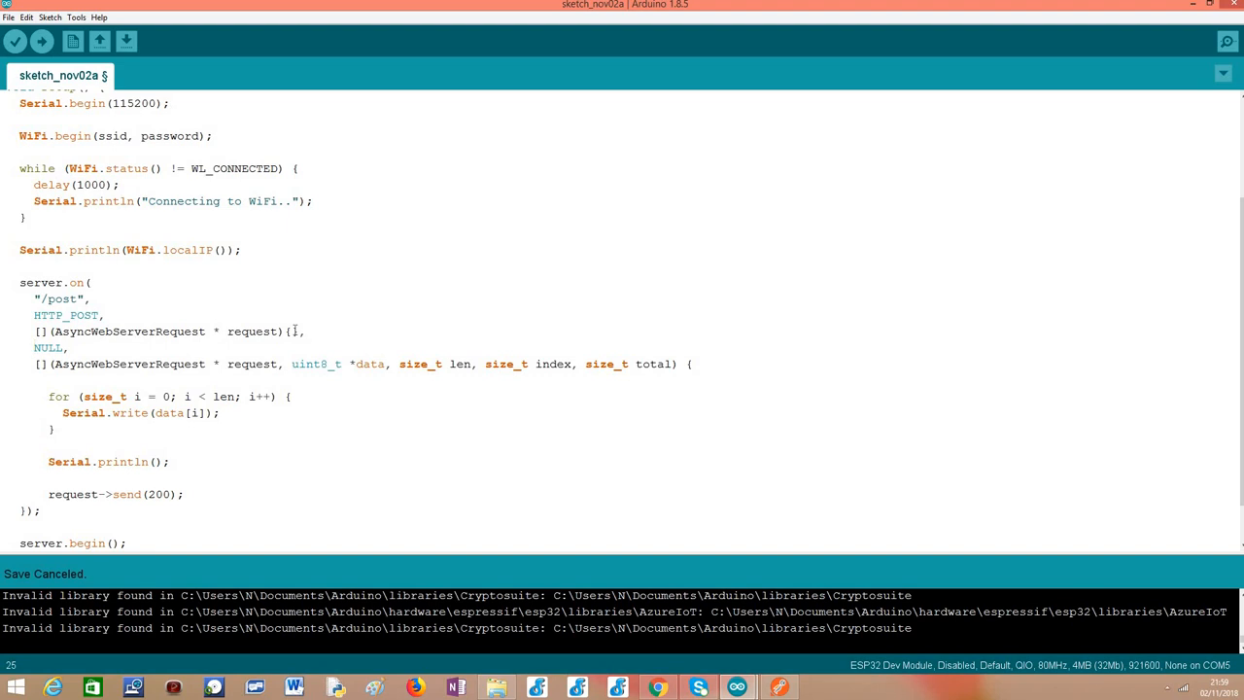
double_click(46, 346)
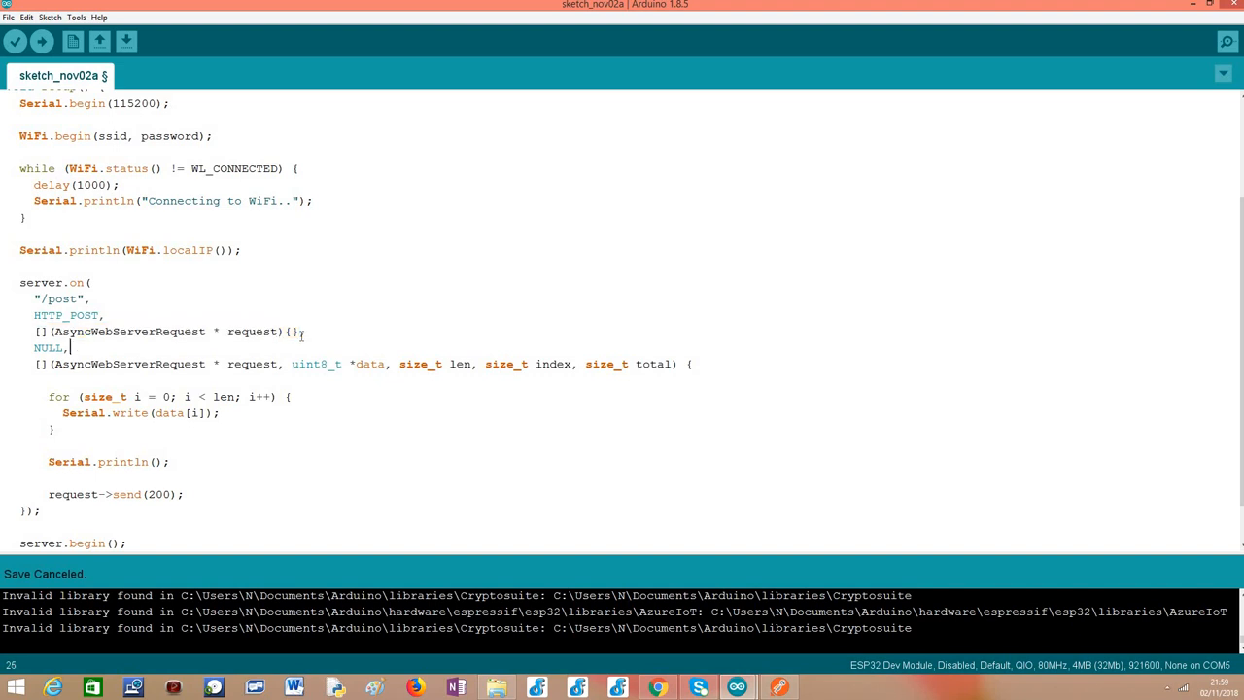
double_click(46, 346)
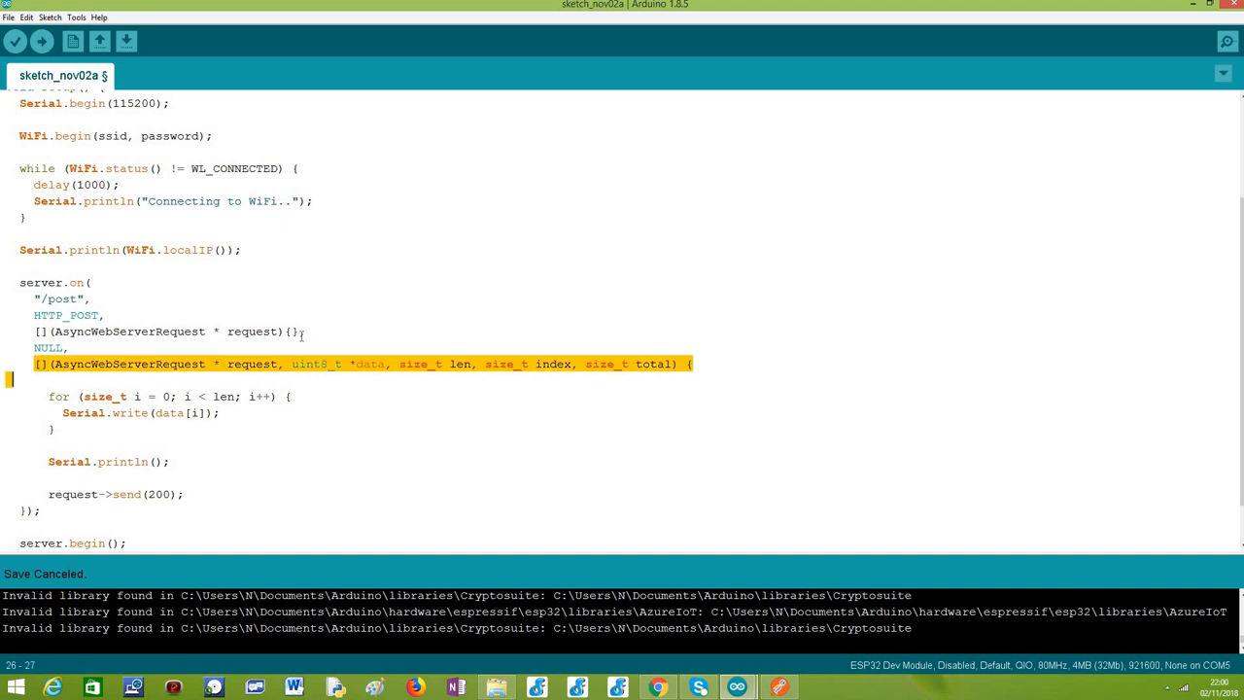
Step: Highlight the callback's uint8_t *data buffer and size_t len parameters repeatedly while explaining them
left_click(680, 363)
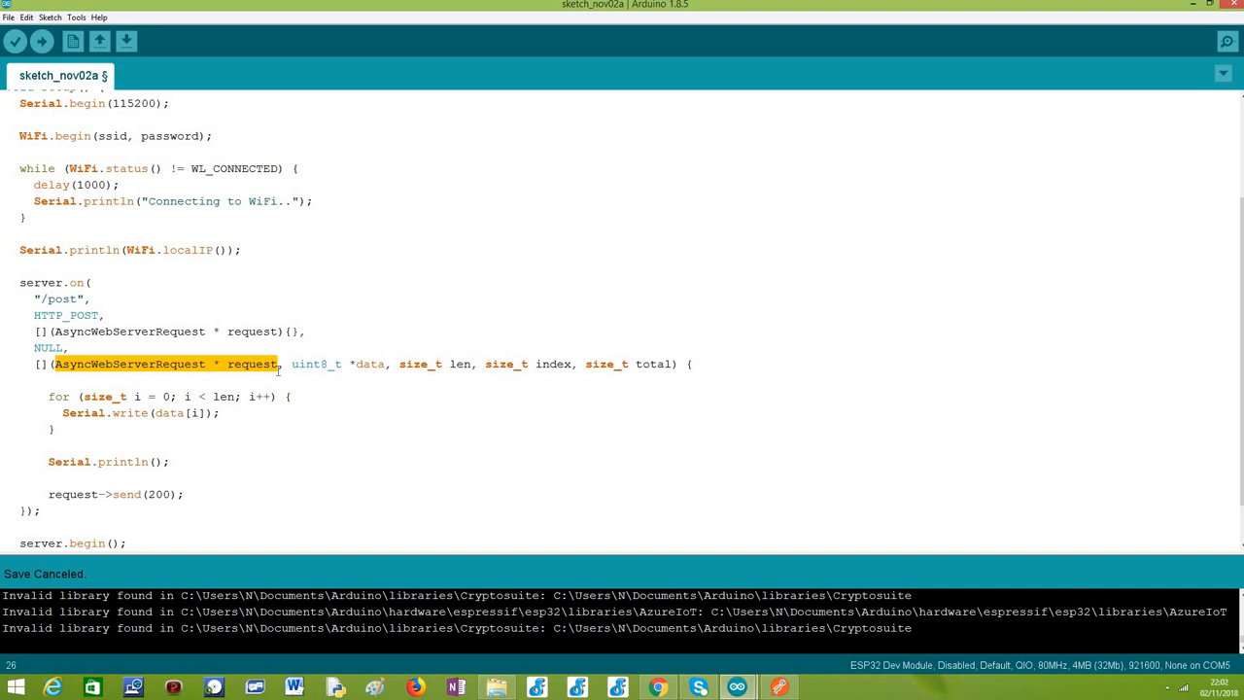
left_click(295, 364)
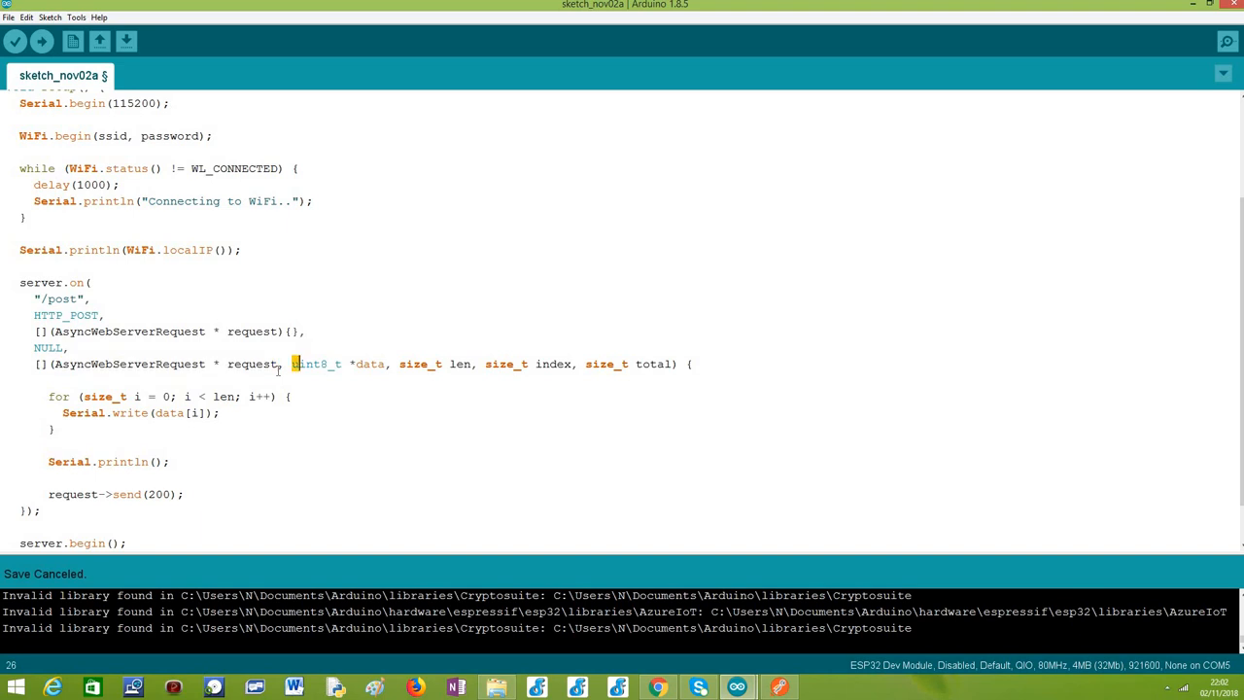
double_click(315, 363)
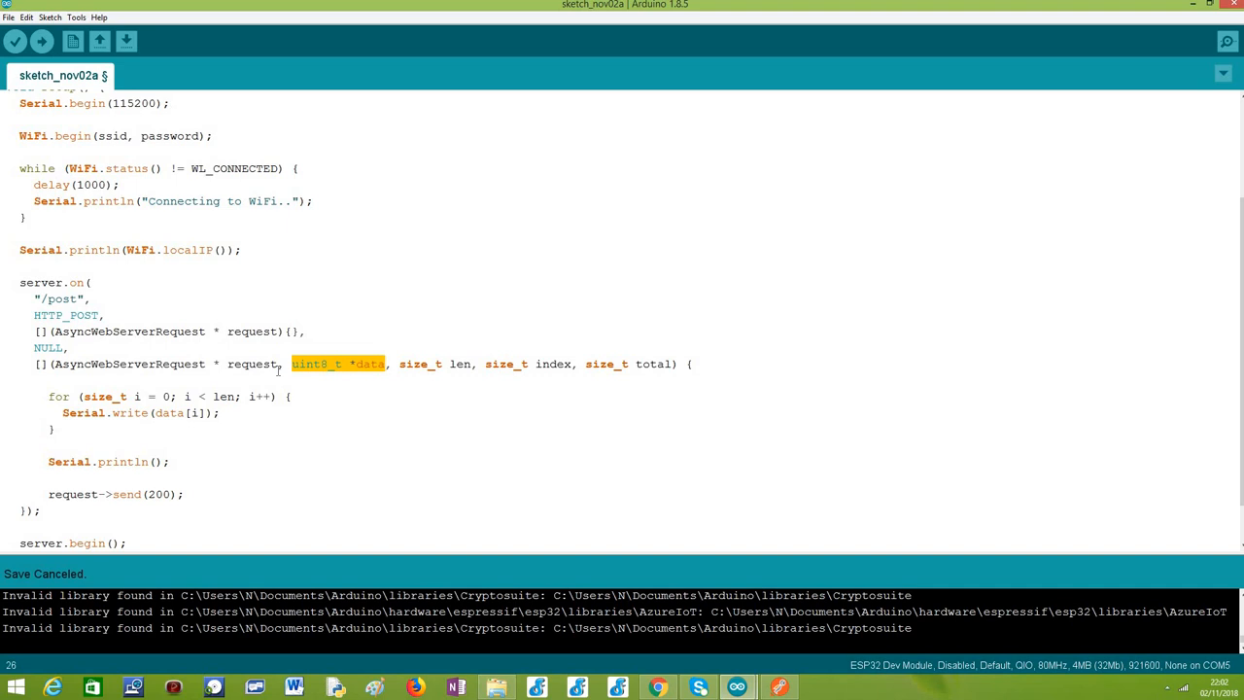
left_click(301, 364)
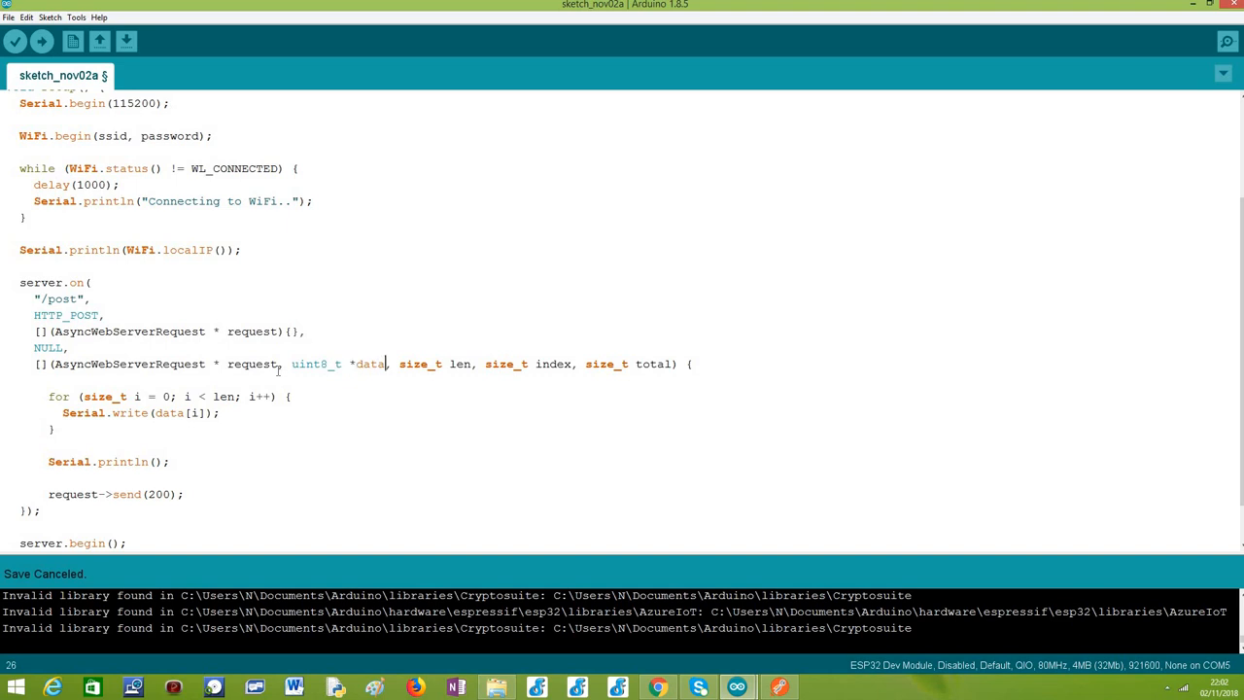
double_click(314, 364)
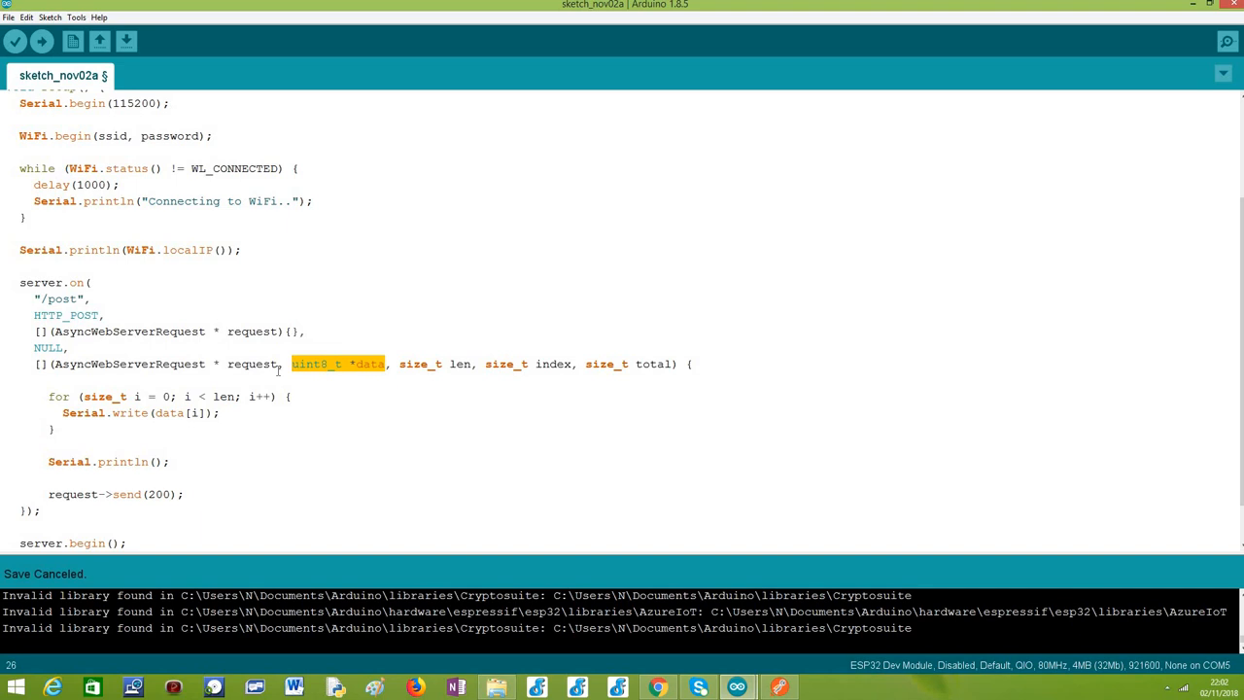
left_click(404, 364)
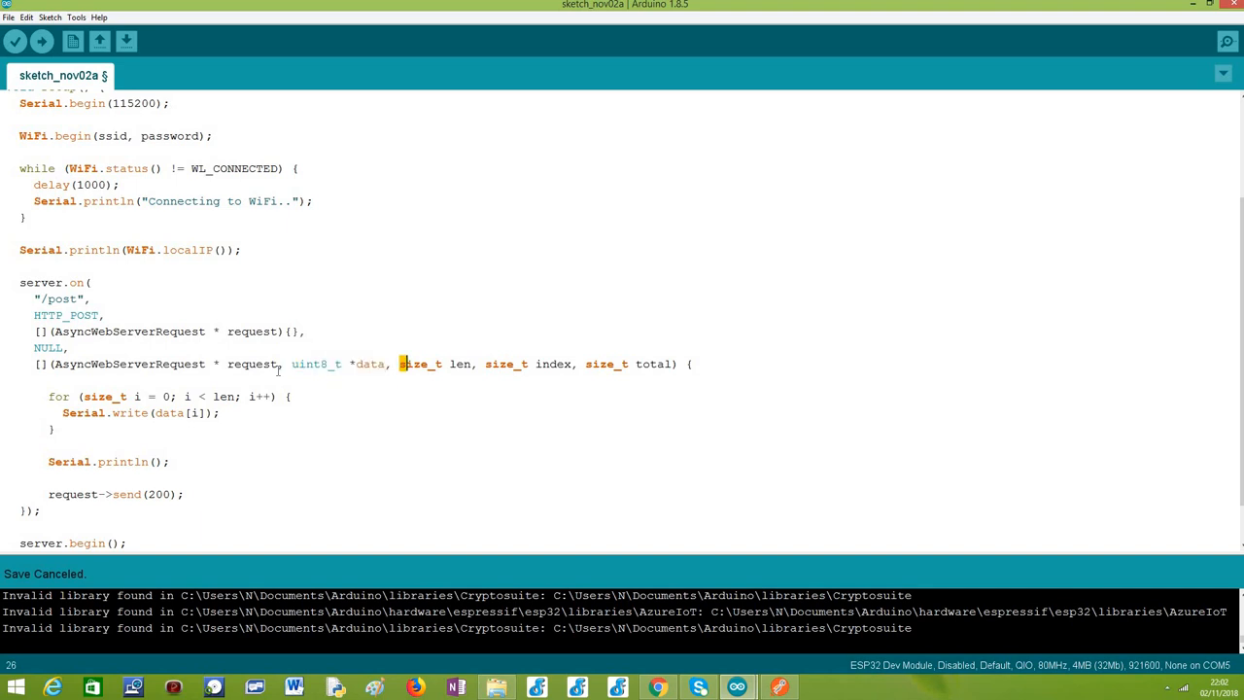
double_click(418, 363)
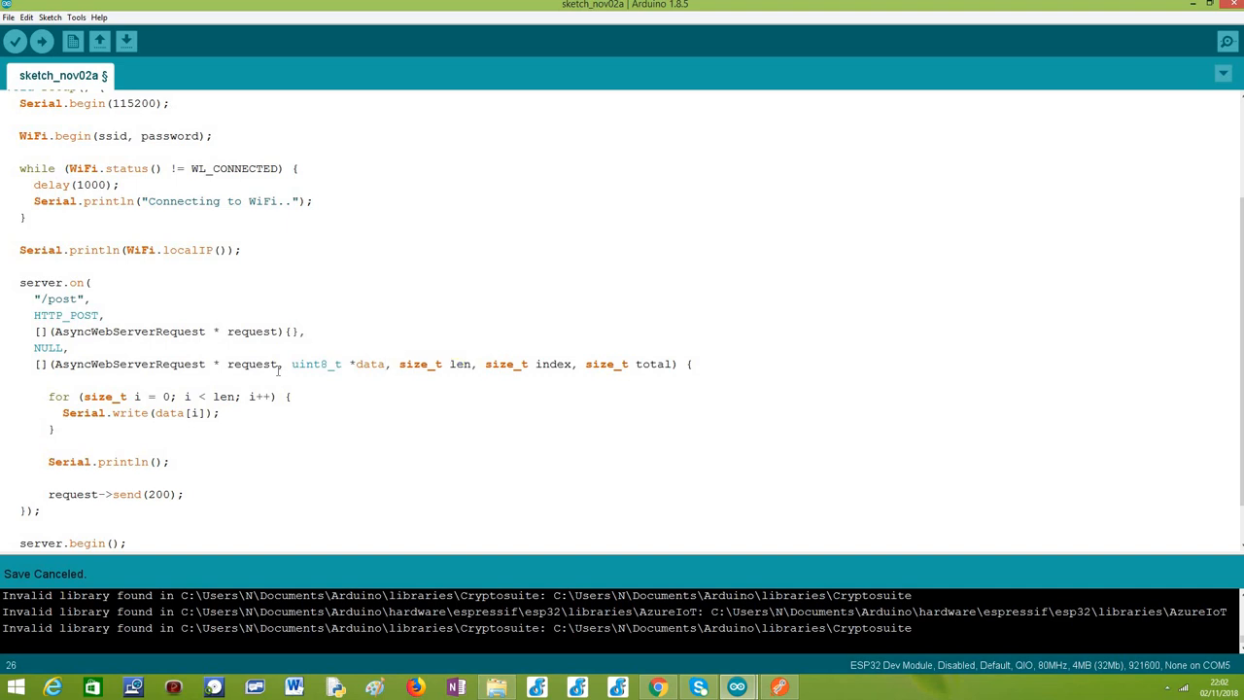
double_click(338, 363)
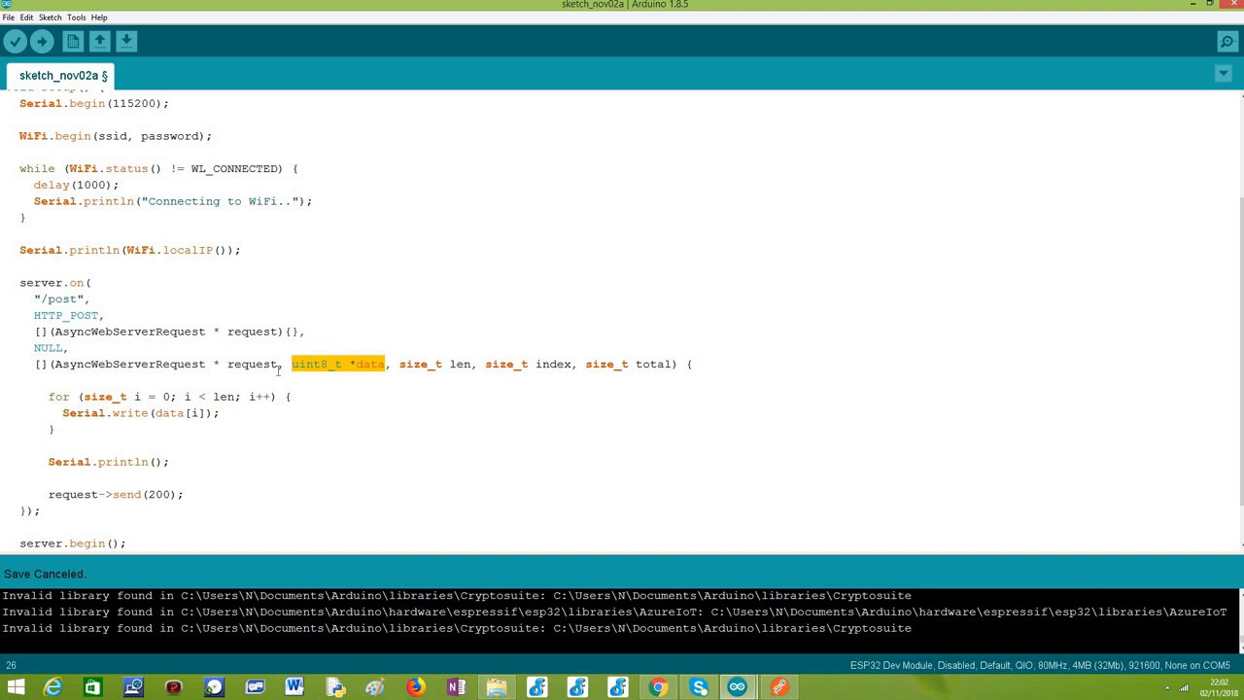
double_click(423, 363)
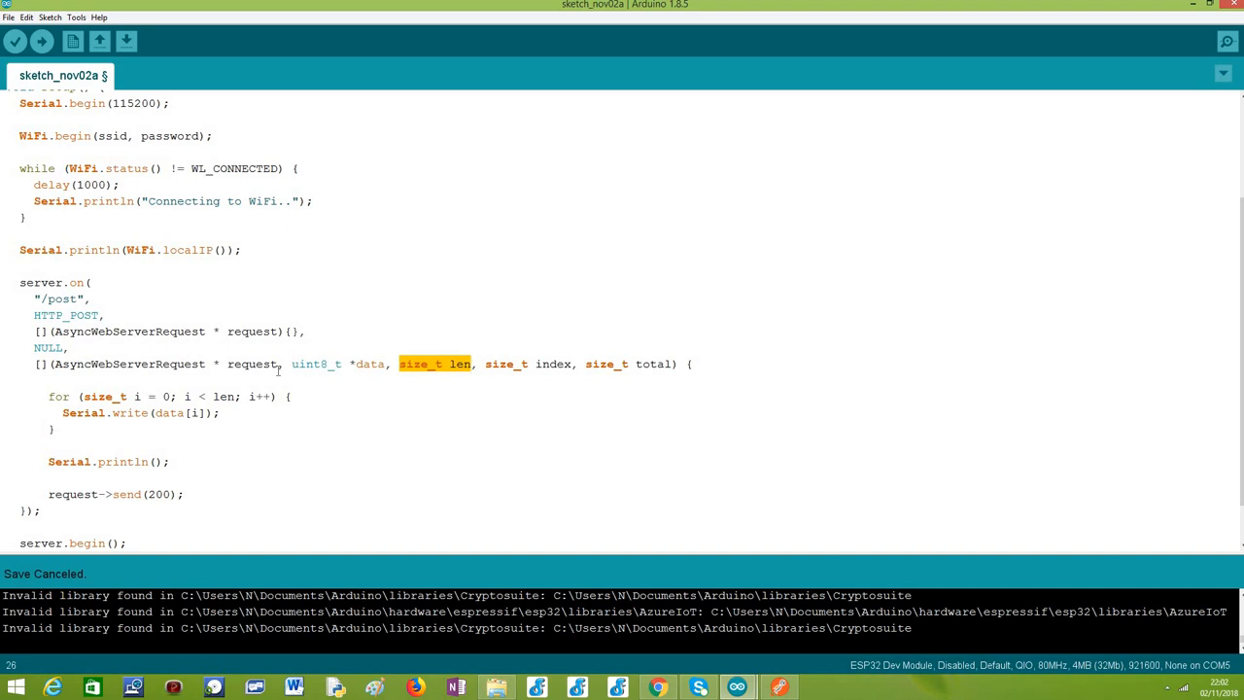
left_click(476, 363)
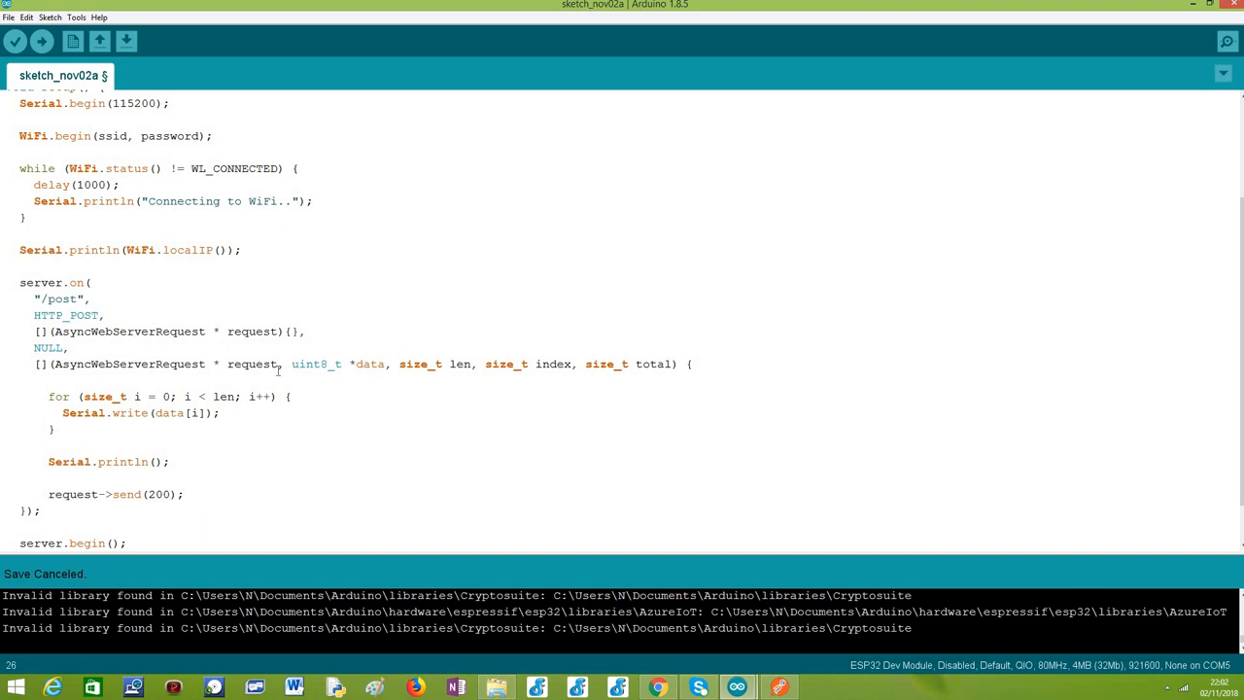
double_click(540, 364)
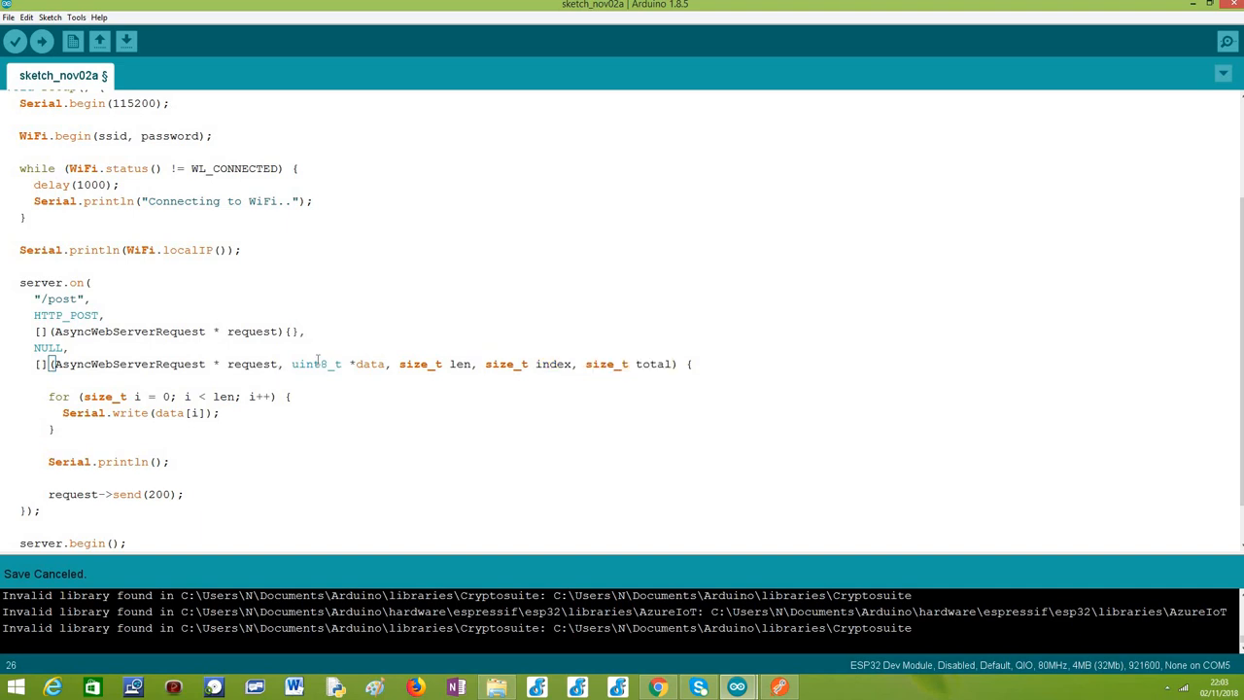
double_click(313, 364)
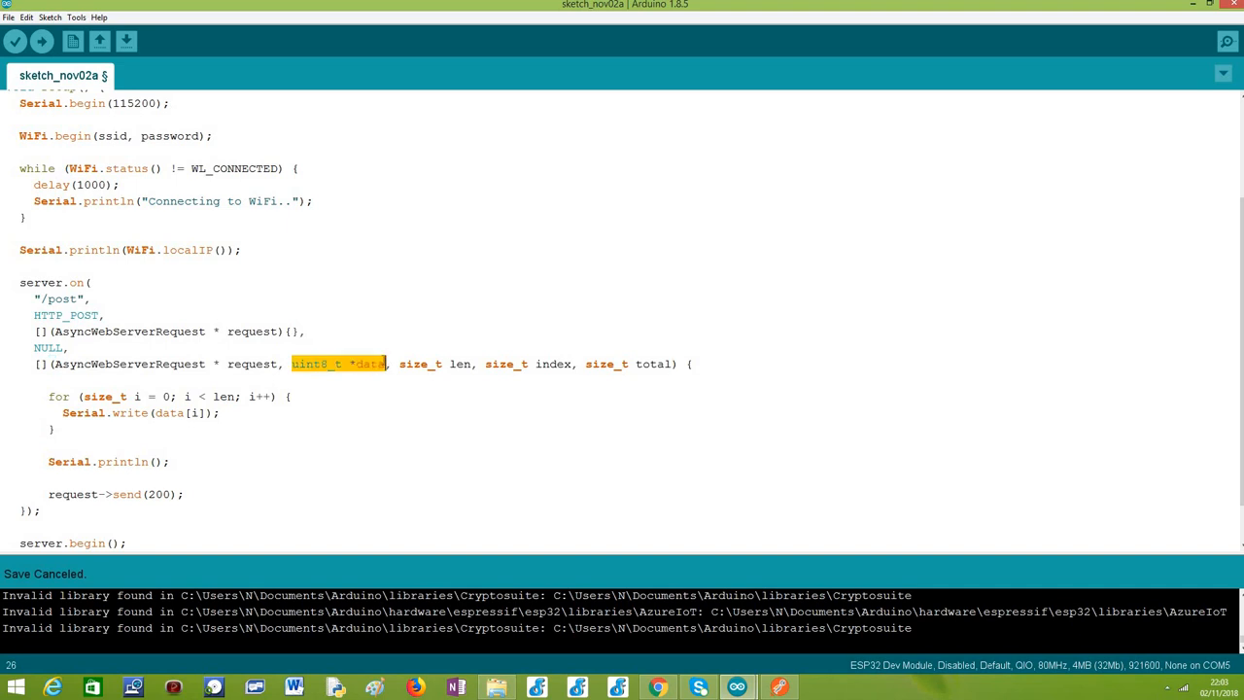
left_click(35, 397)
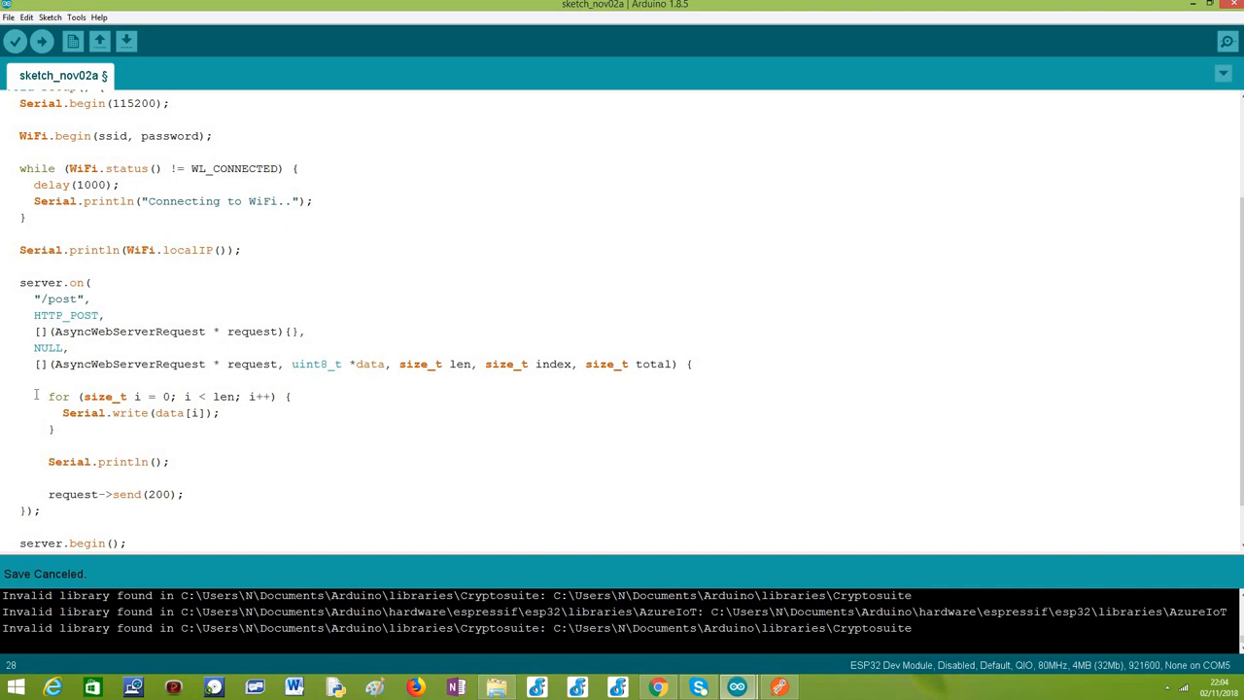
Step: Highlight the lines inside the callback that process and print the received body
left_click_drag(47, 396, 57, 430)
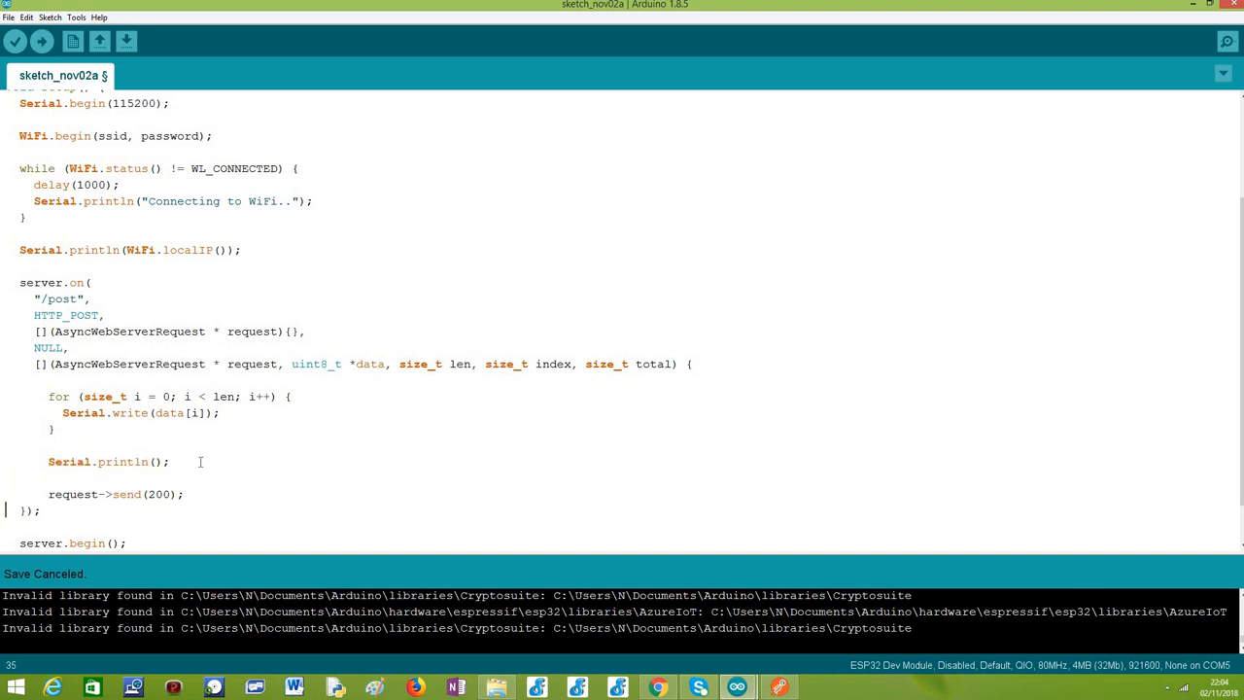
left_click(51, 493)
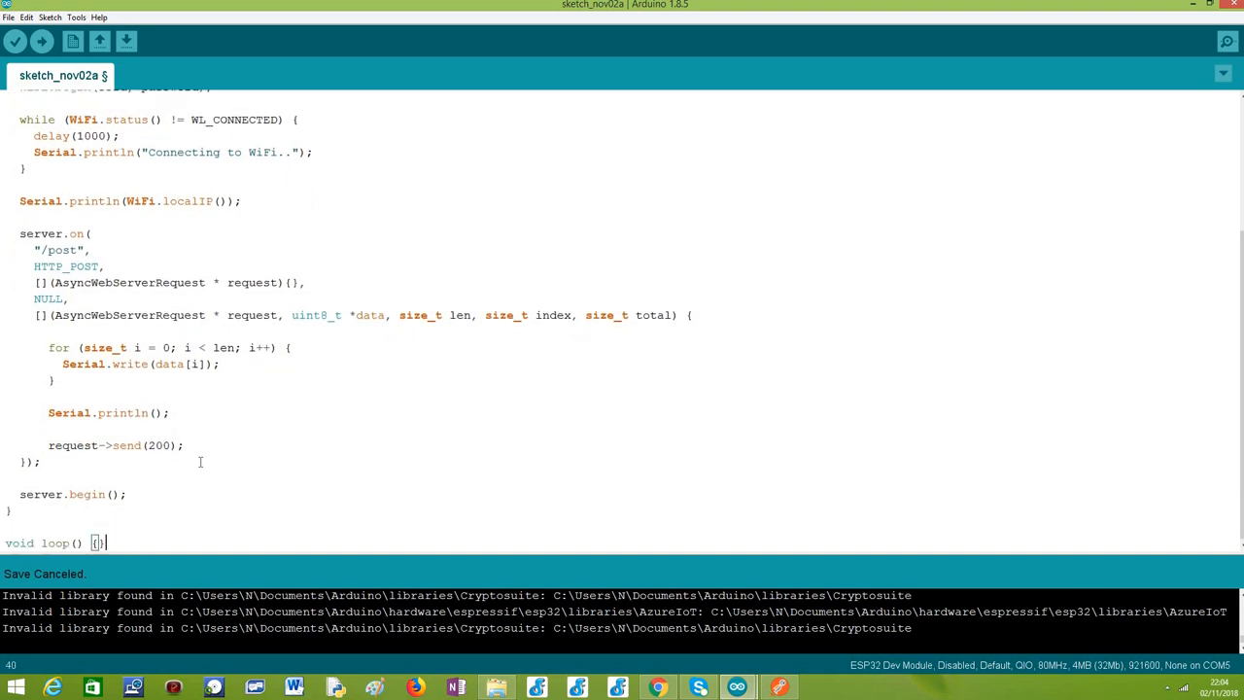
double_click(93, 493)
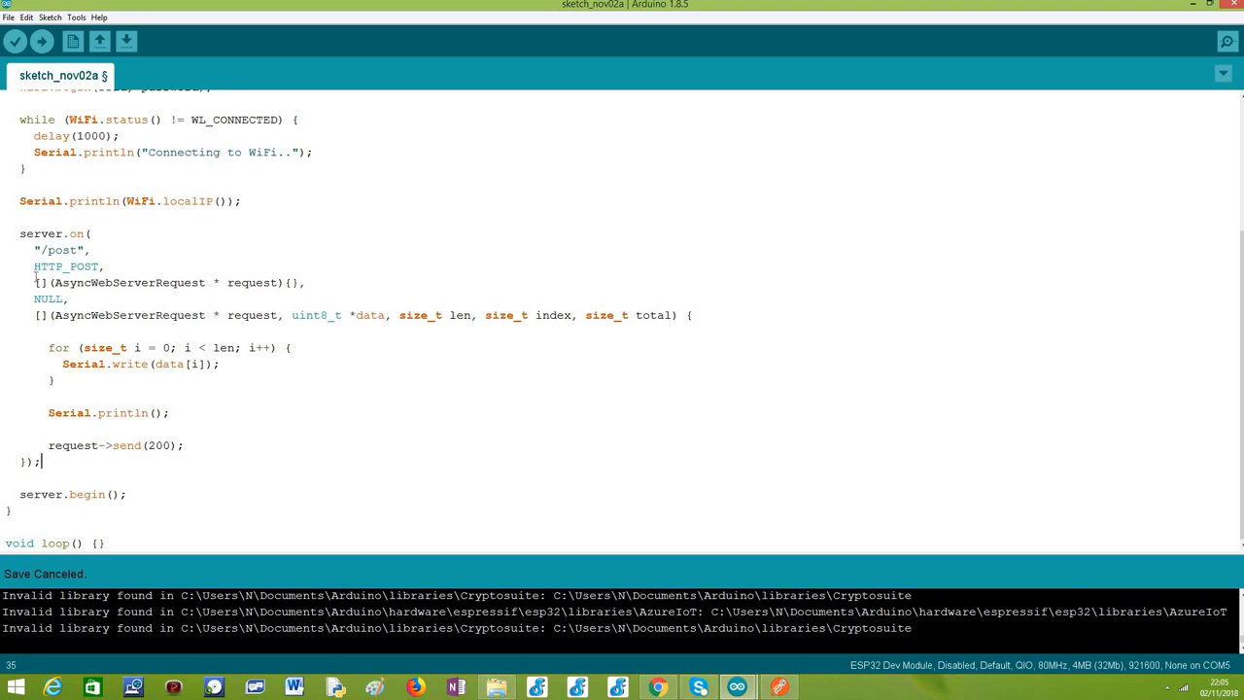
Step: Show the Serial Monitor with the WiFi connection and IP 192.168.1.78, then bring Postman forward
left_click_drag(35, 282, 68, 300)
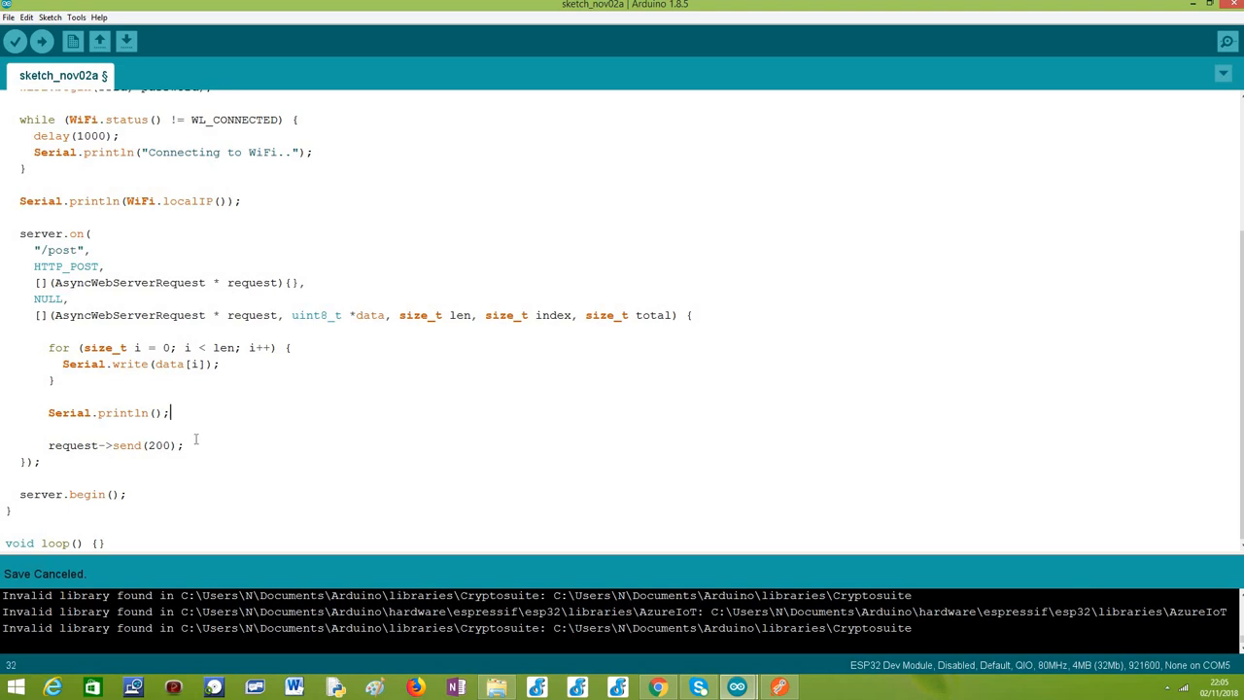
left_click_drag(167, 412, 183, 445)
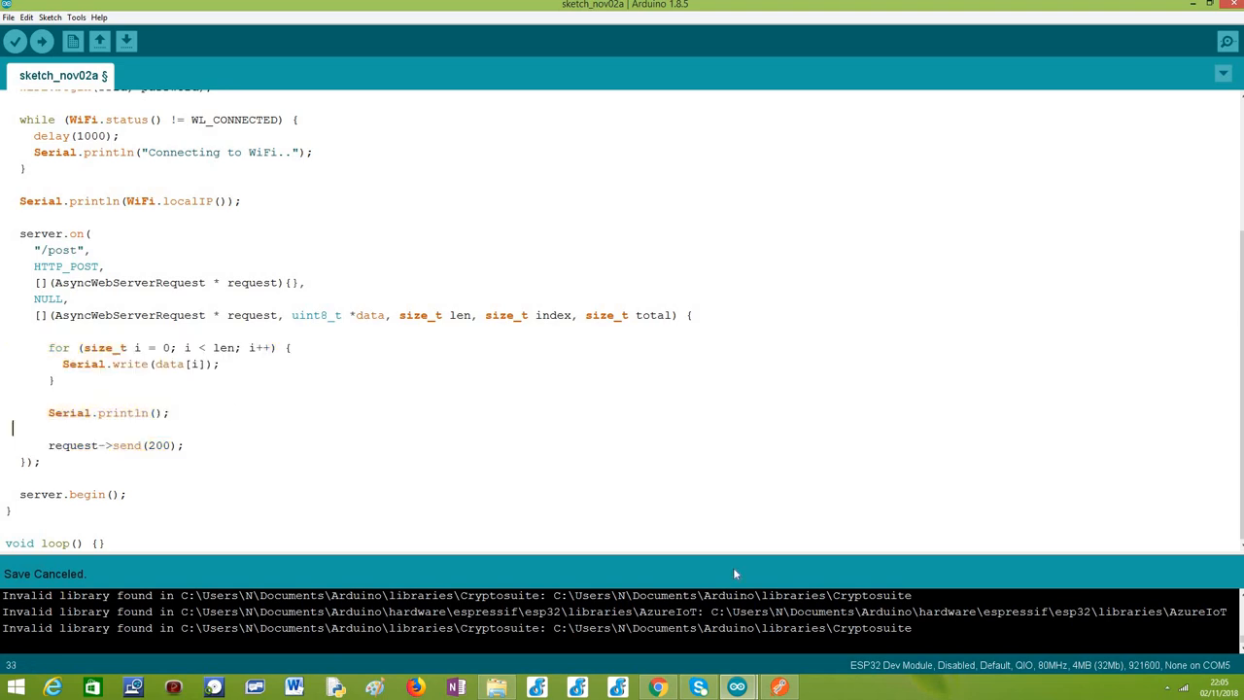
left_click(1226, 41)
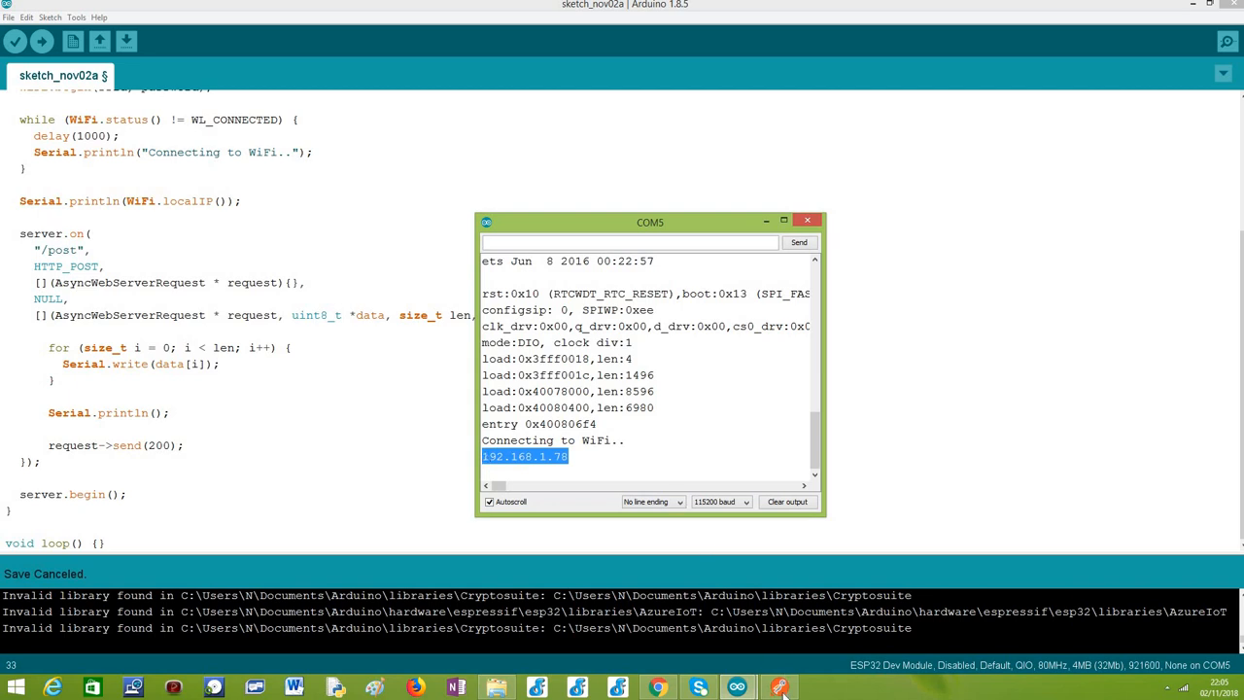
left_click(781, 688)
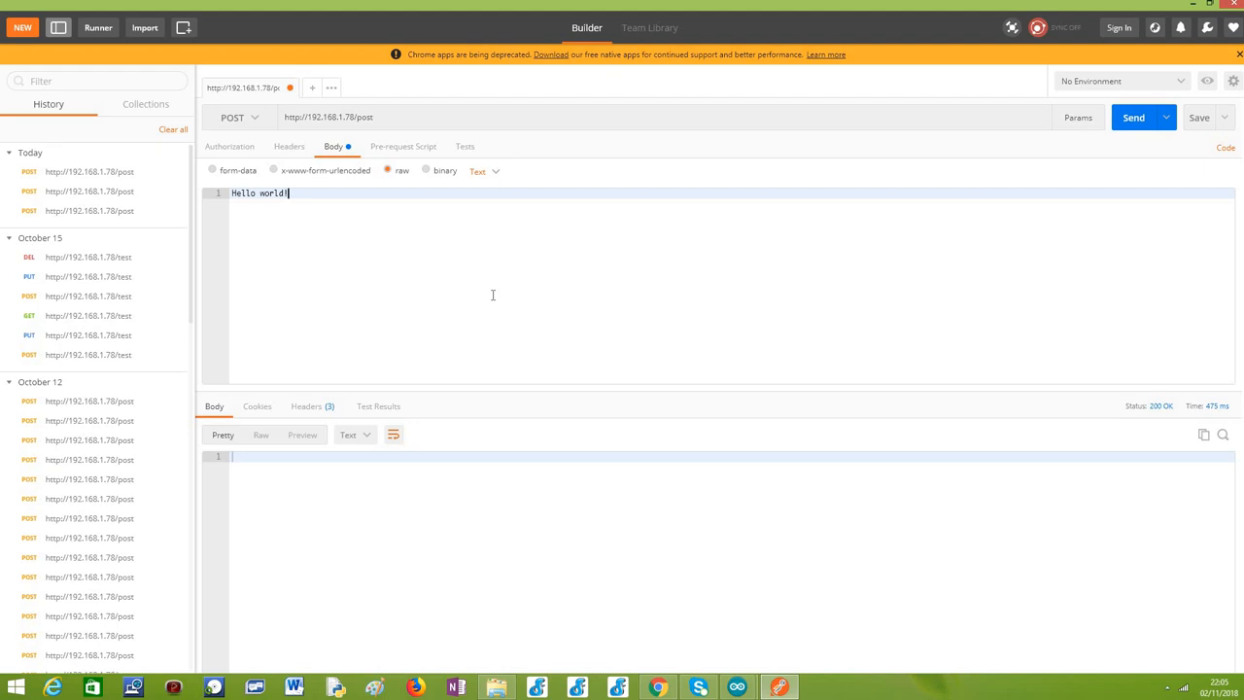
mouse_move(241, 117)
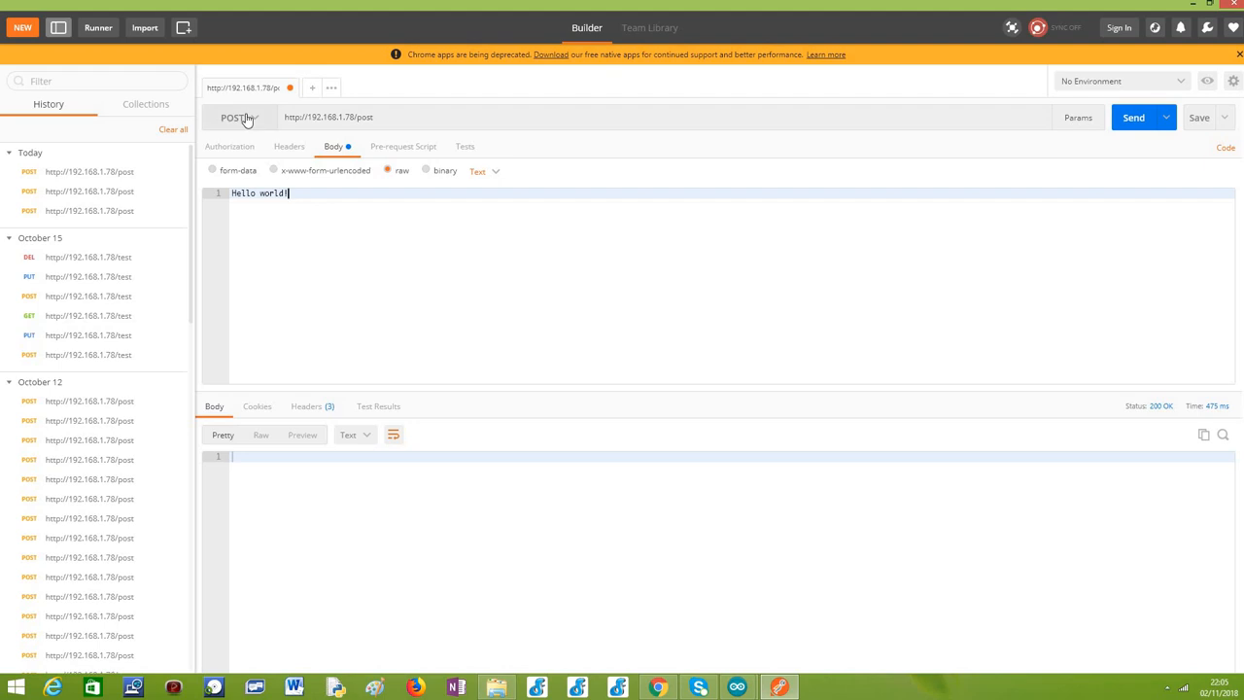
Step: Extend the raw body to 'Hello world!!!!!!!!!' and send the POST to /post, receiving 200 OK
left_click(237, 116)
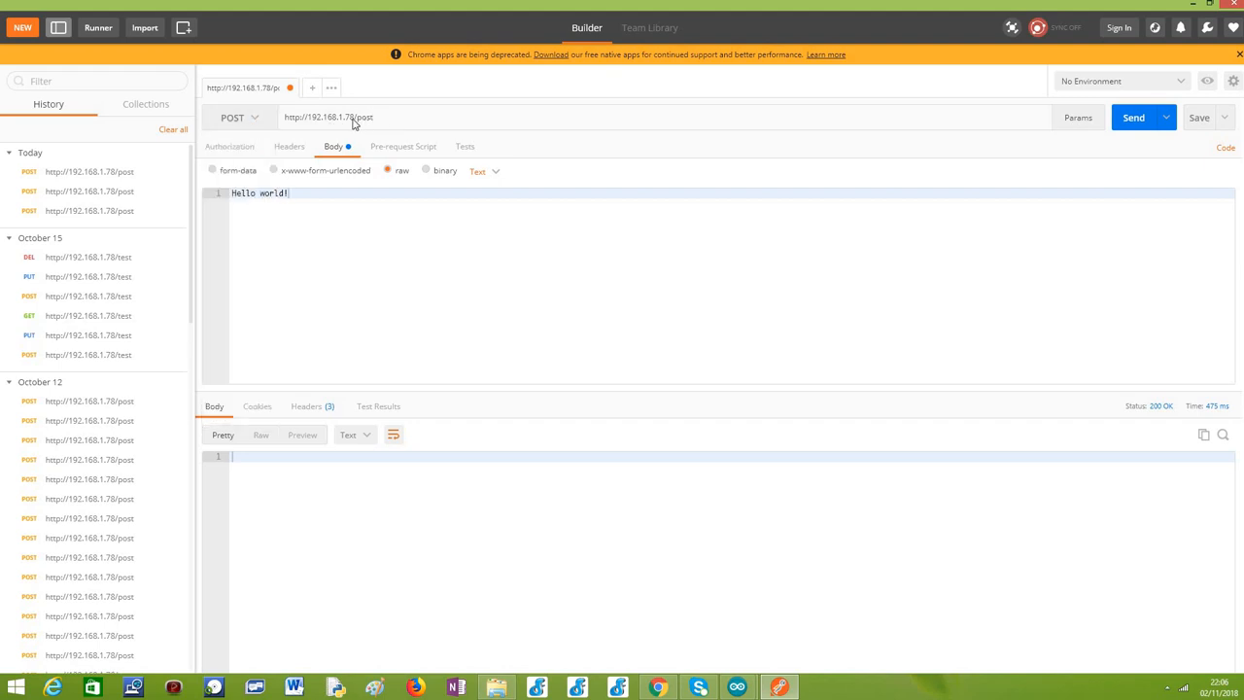
double_click(365, 116)
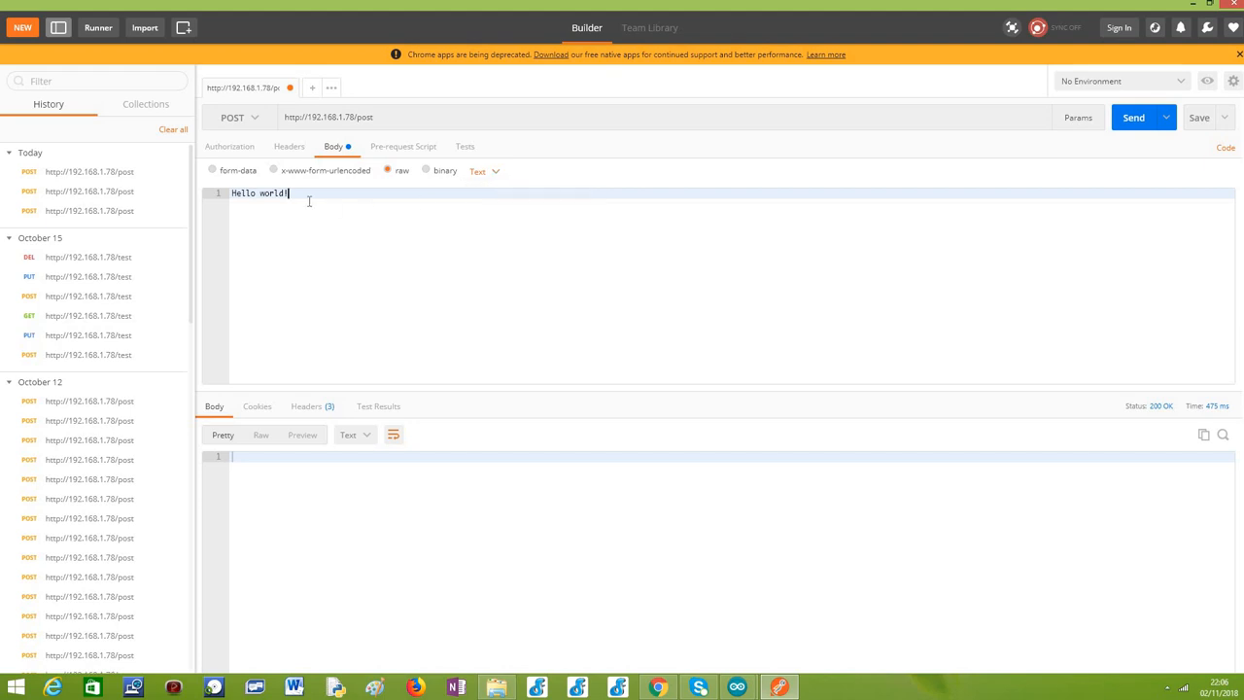
type("!!!!!!!!")
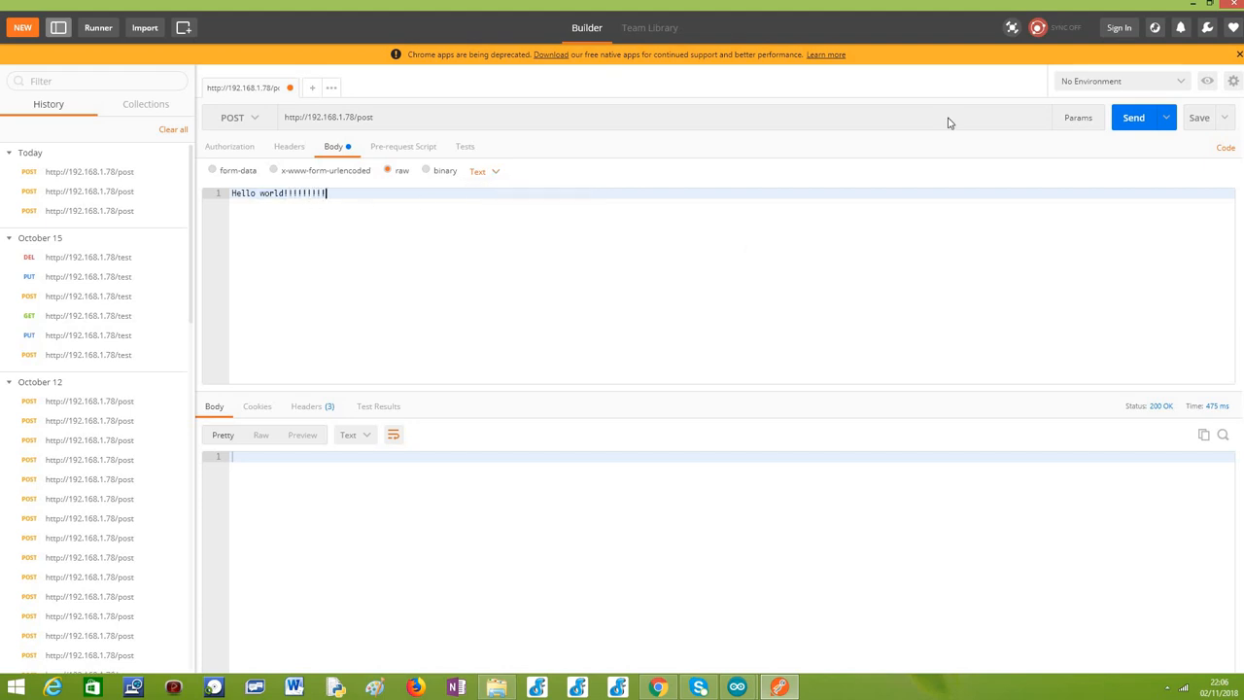
left_click(1133, 118)
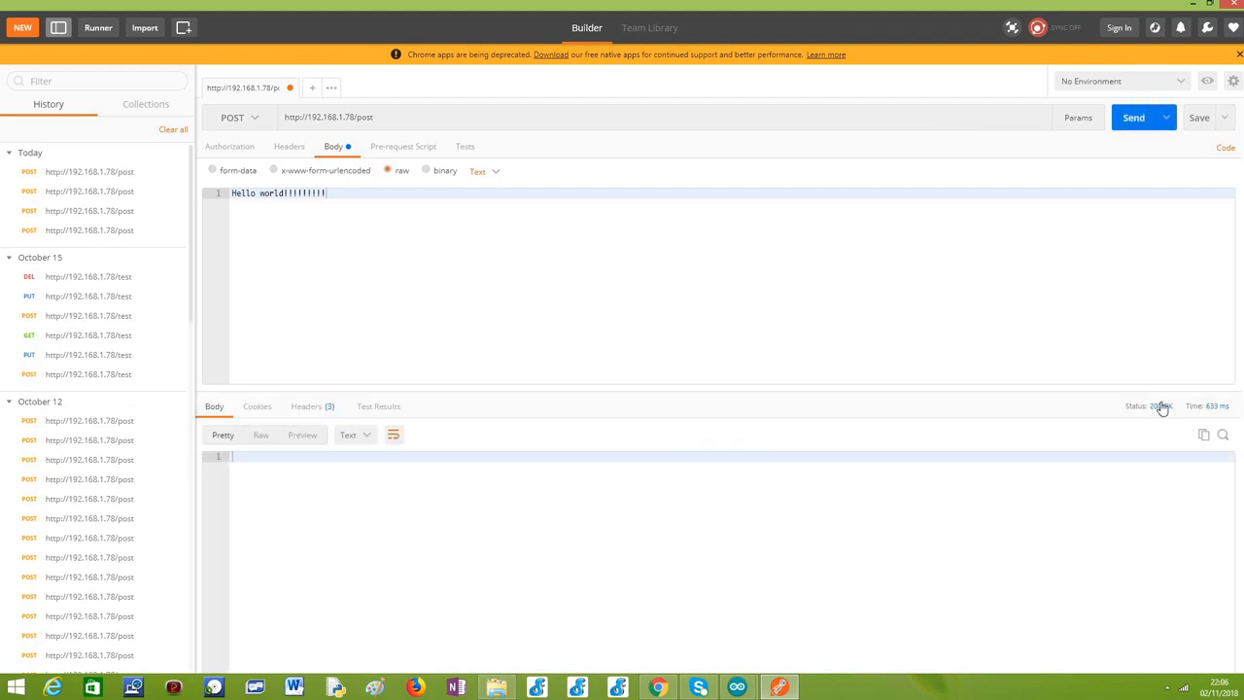
mouse_move(1156, 407)
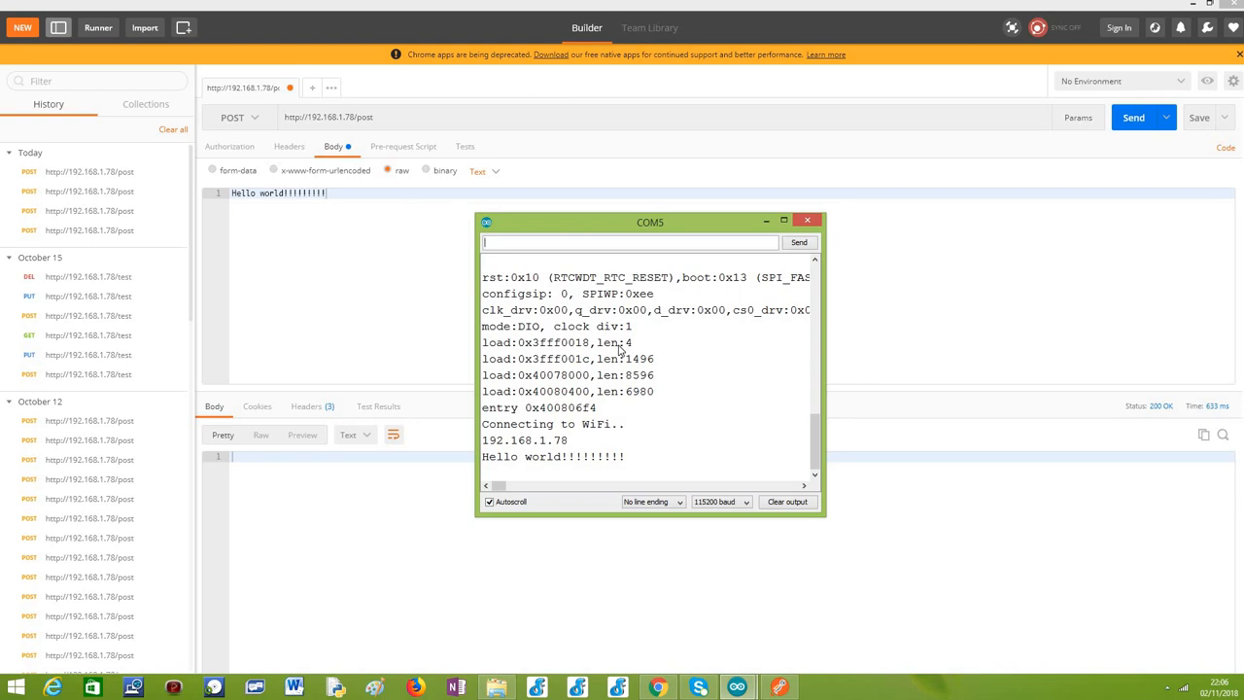
mouse_move(634, 467)
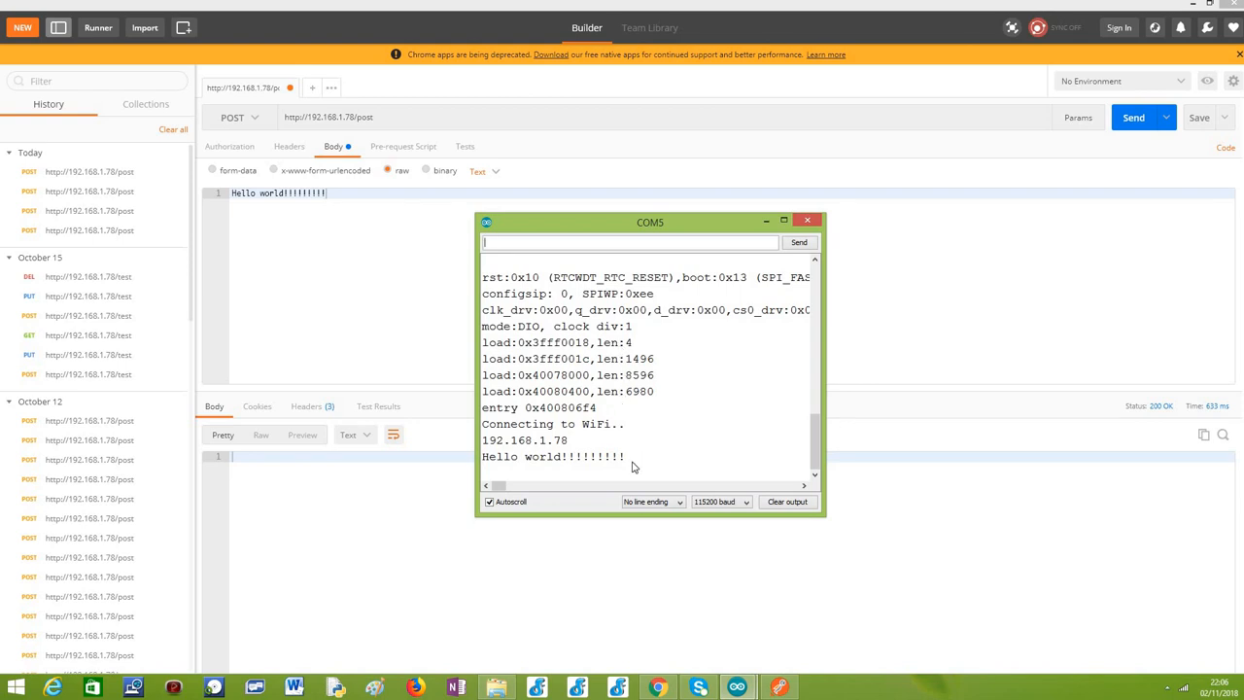
Step: Highlight the 'Hello world!!!!!!!!!' payload printed in the Serial Monitor
double_click(554, 455)
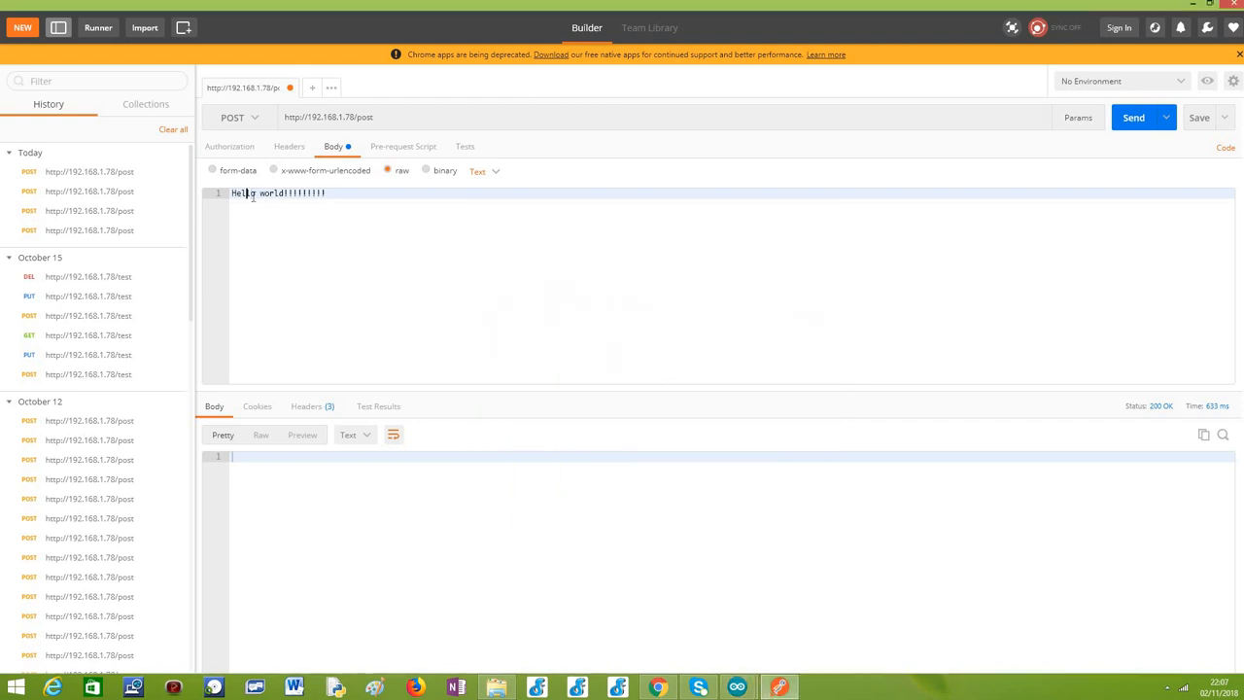
Step: Replace the body with 'TechTutorialsX', send it, and highlight TechTutorialsX in the Serial Monitor
key("ctrl+a")
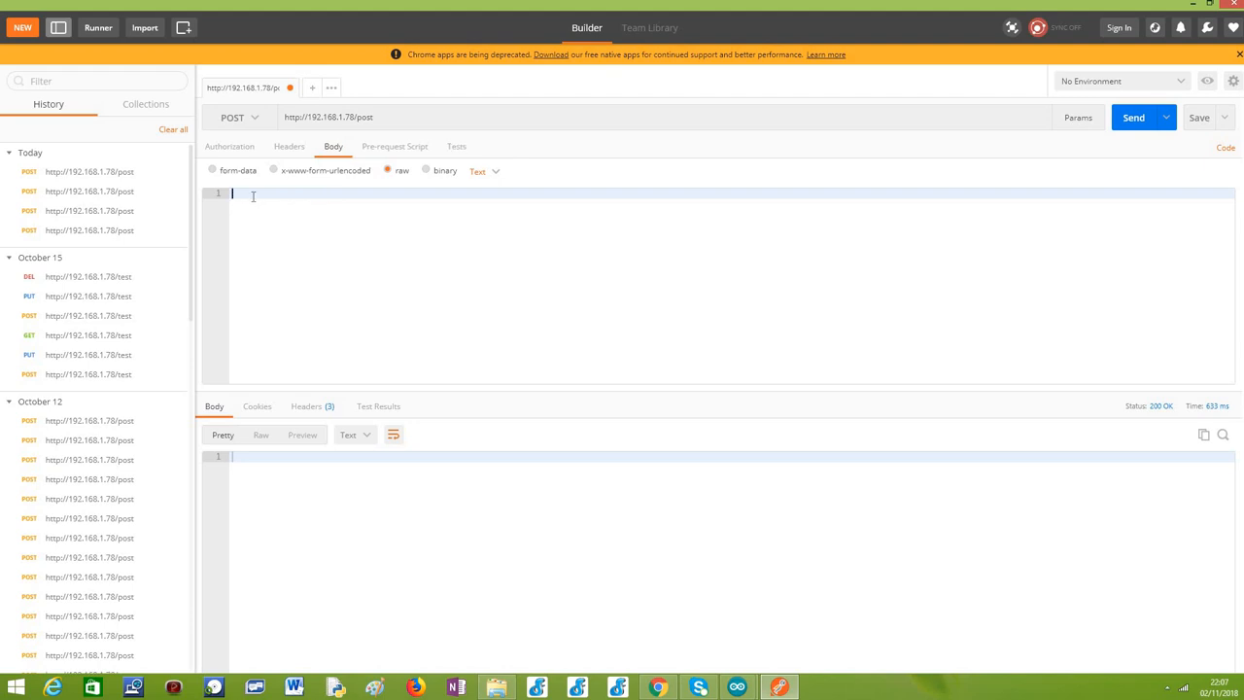
type("TechTutorialsX")
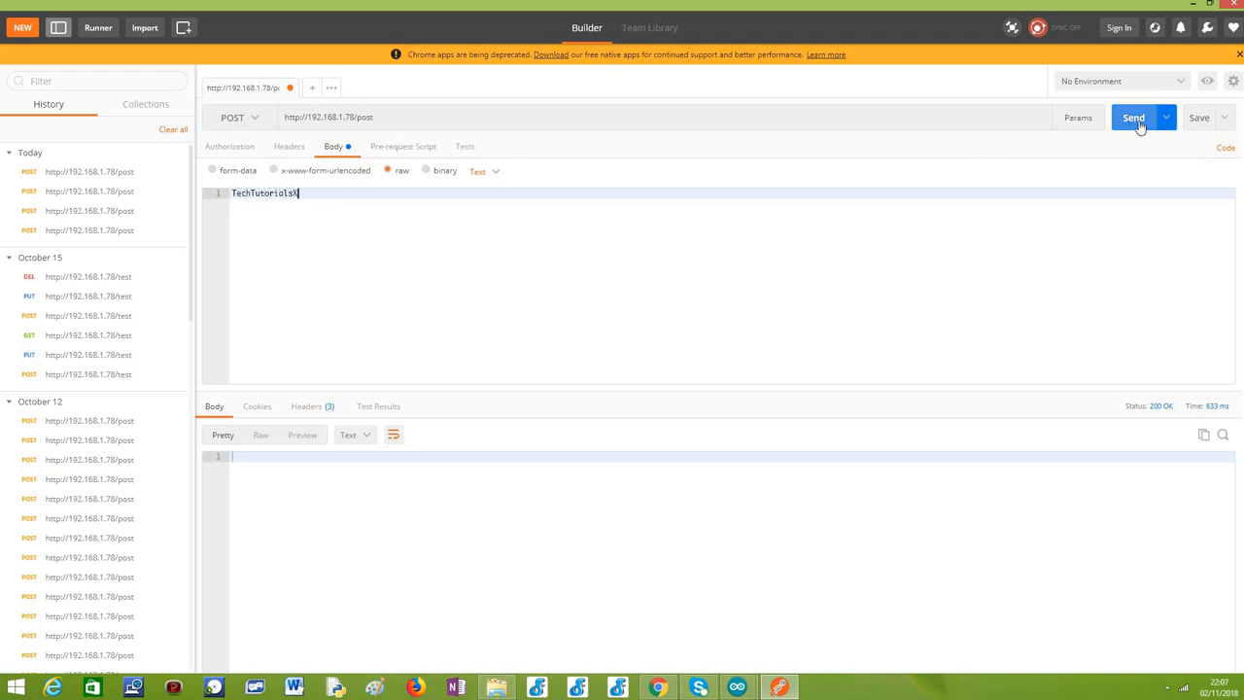
left_click(1133, 118)
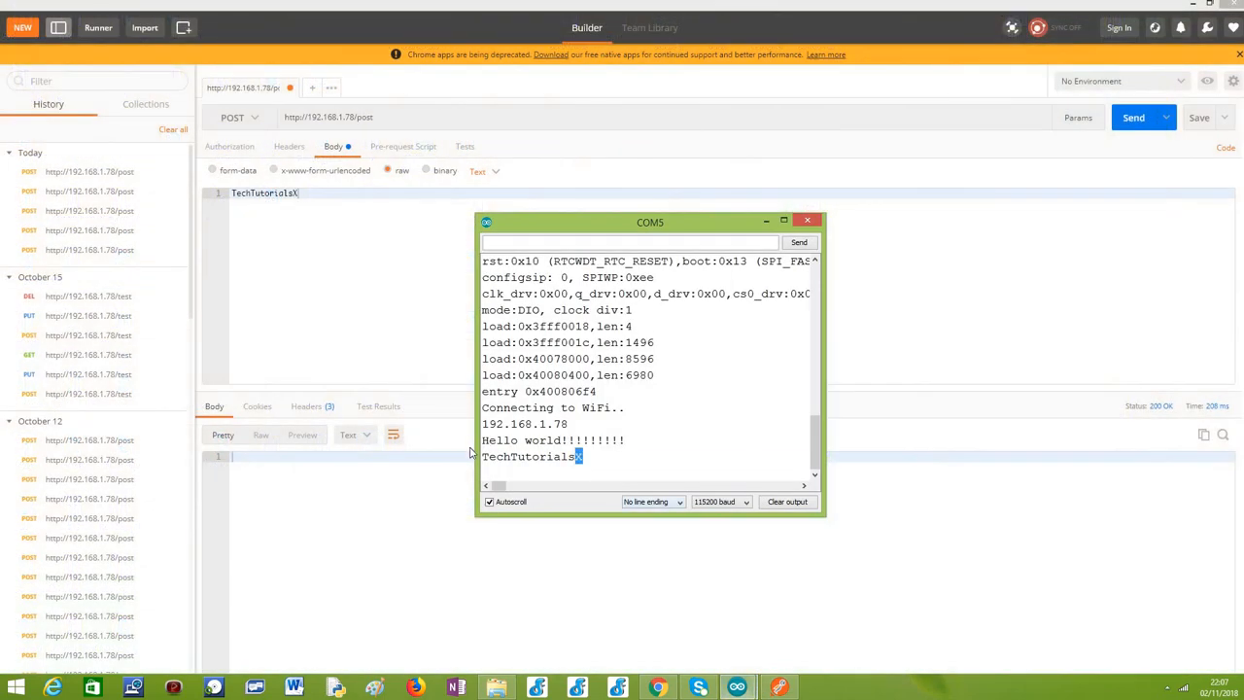
double_click(533, 457)
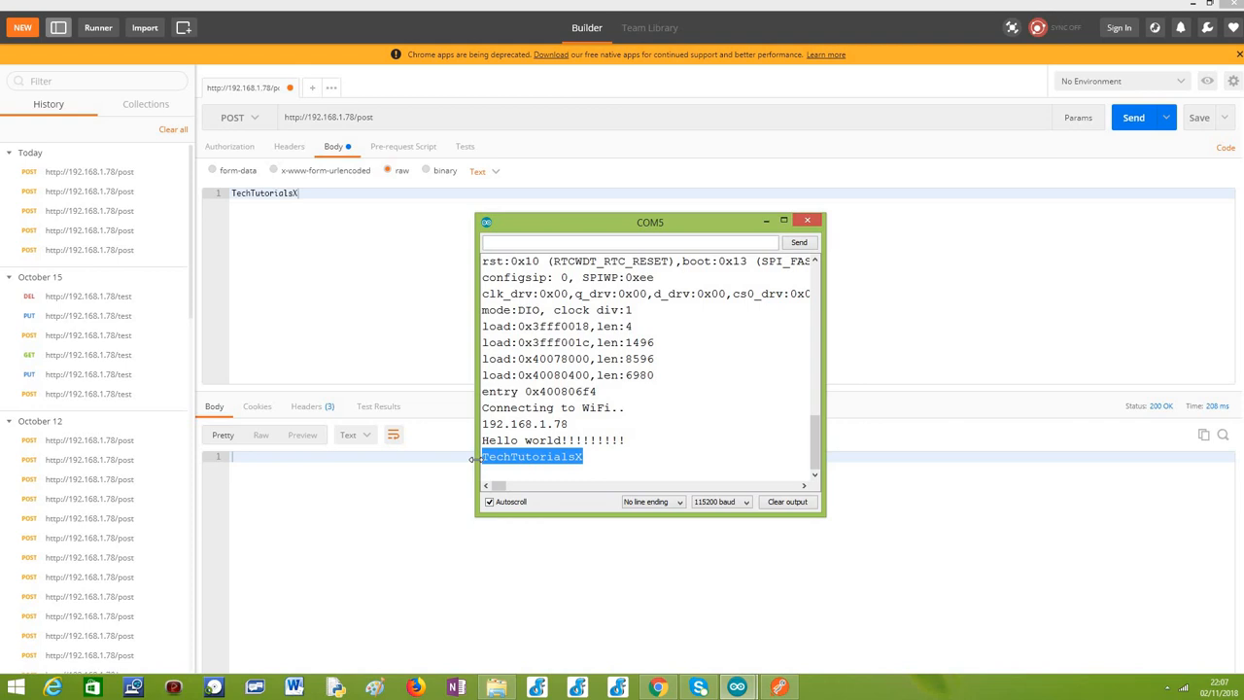